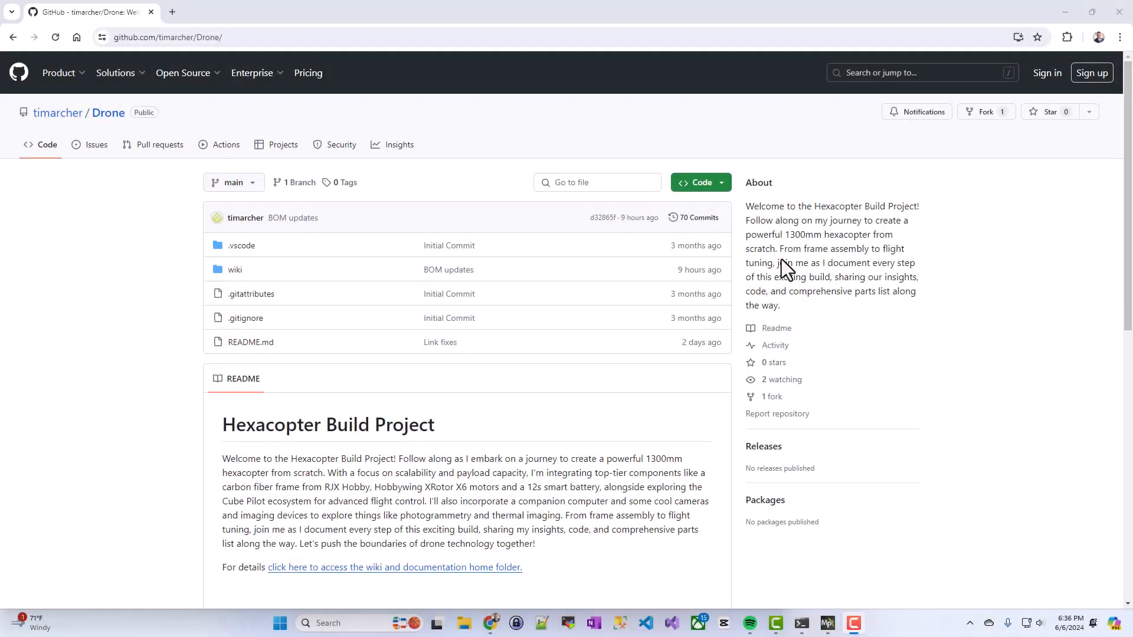
pyautogui.moveTo(834, 304)
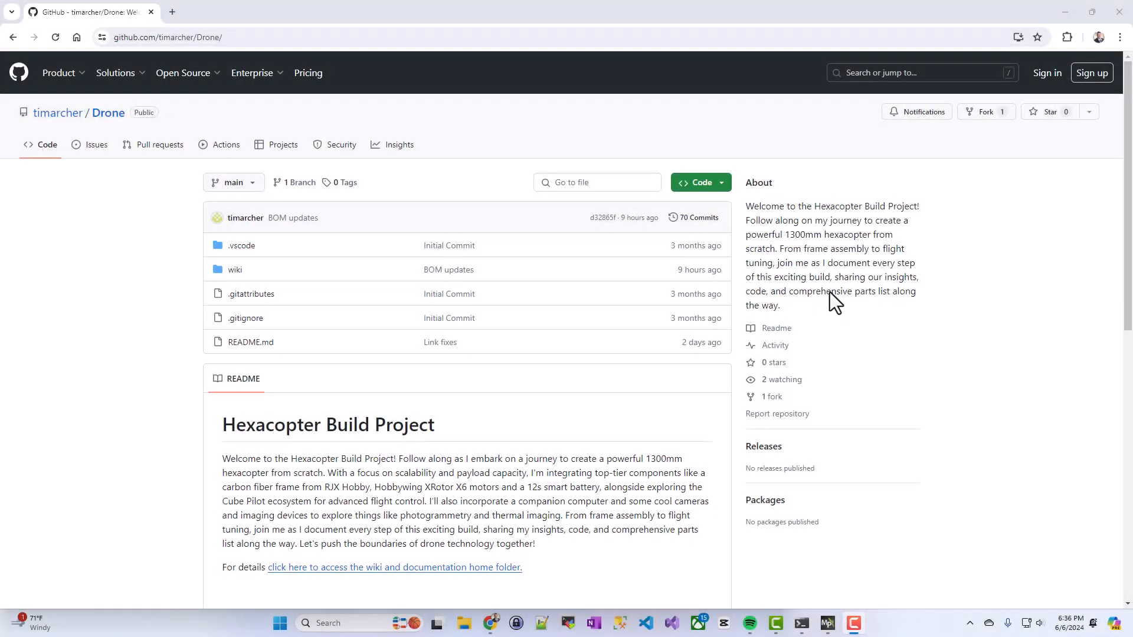
pyautogui.moveTo(511, 319)
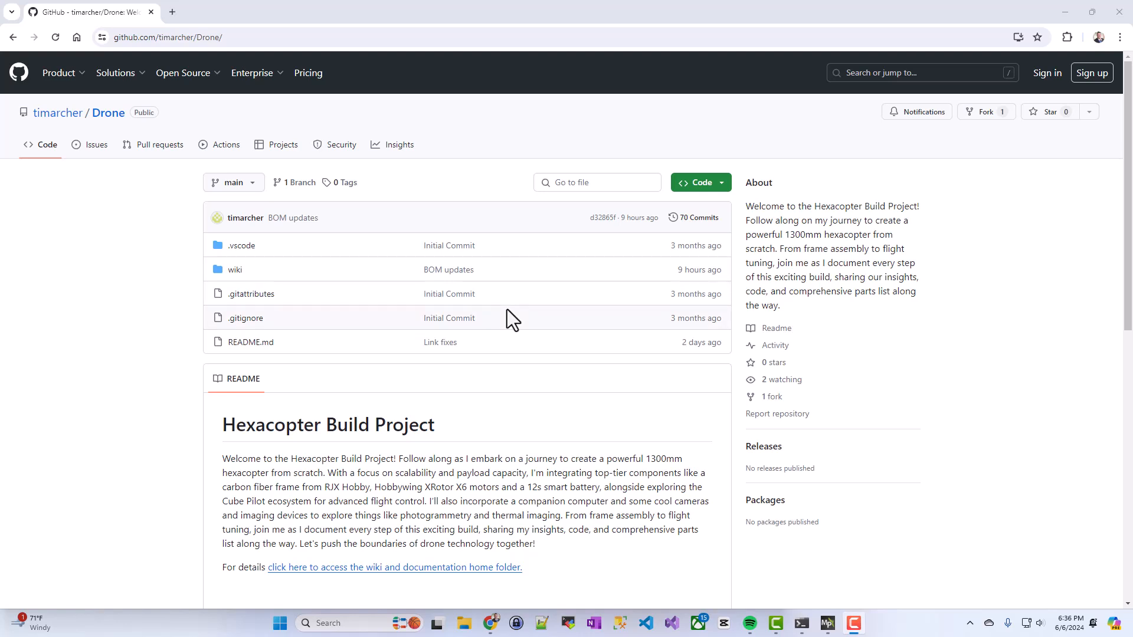
pyautogui.moveTo(490, 368)
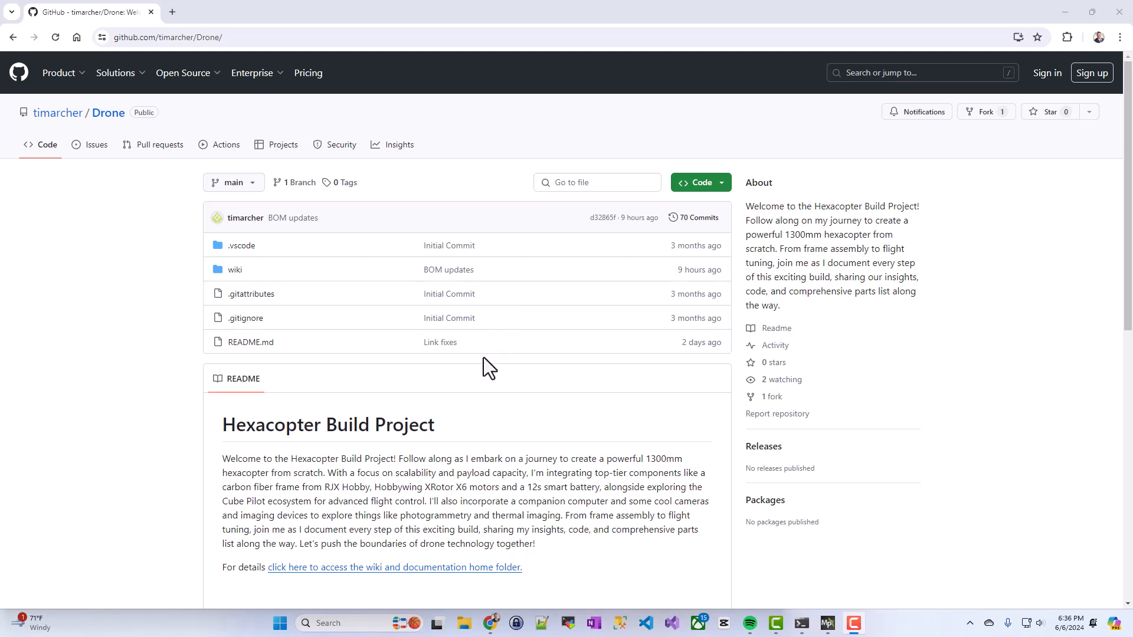
pyautogui.moveTo(383, 582)
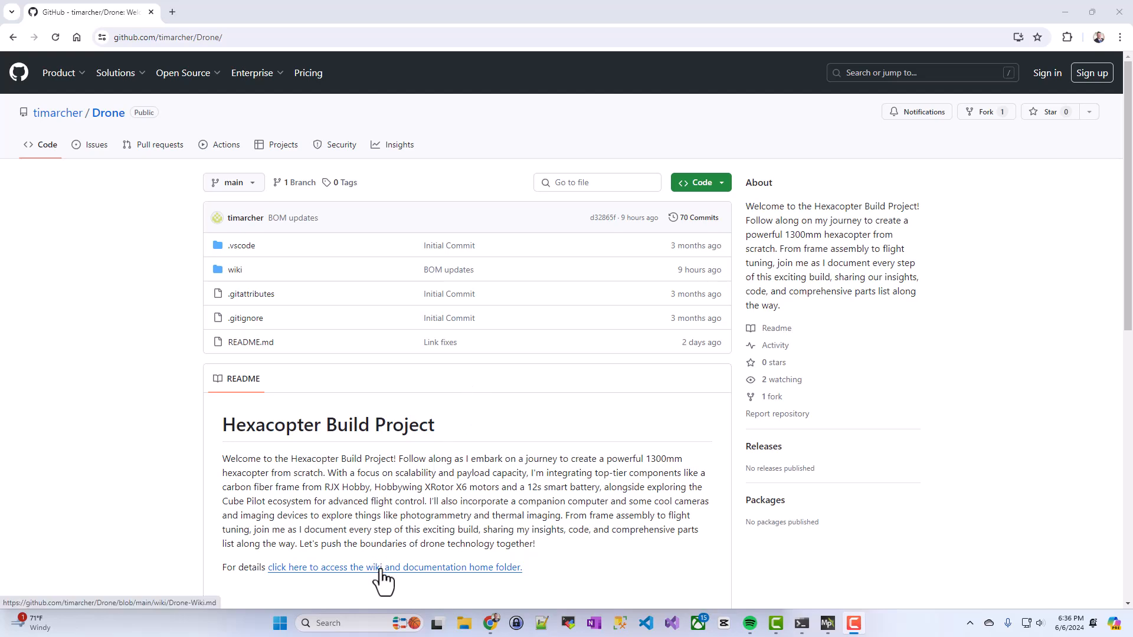
# Step: Open the wiki documentation home folder and scroll to the Step by Step Build Process list
pyautogui.scroll(-3)
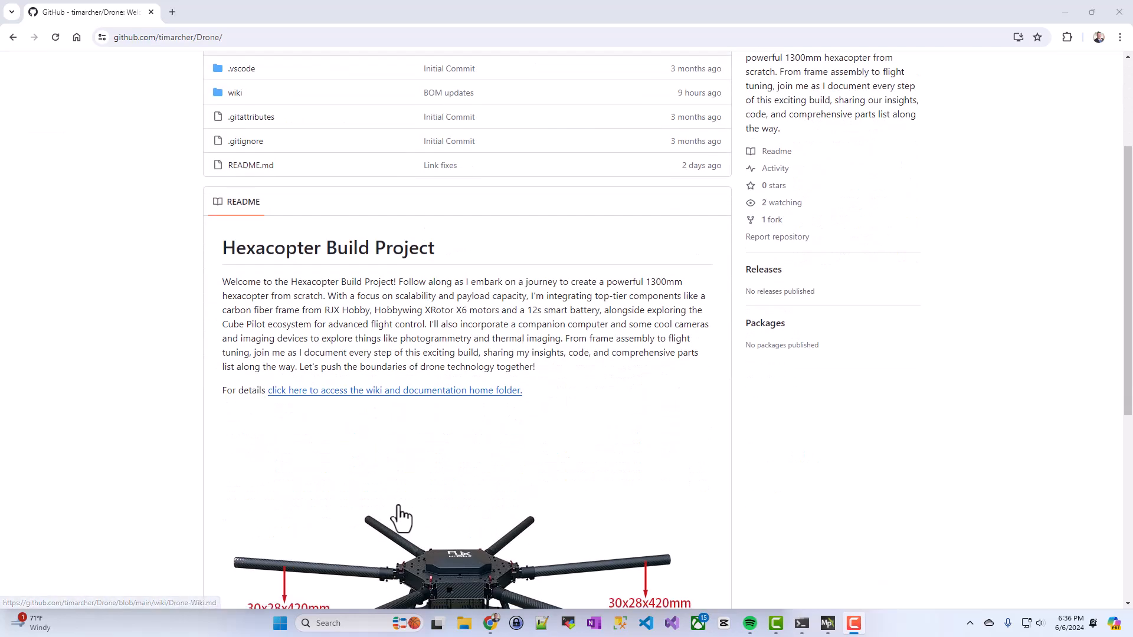
pyautogui.moveTo(432, 404)
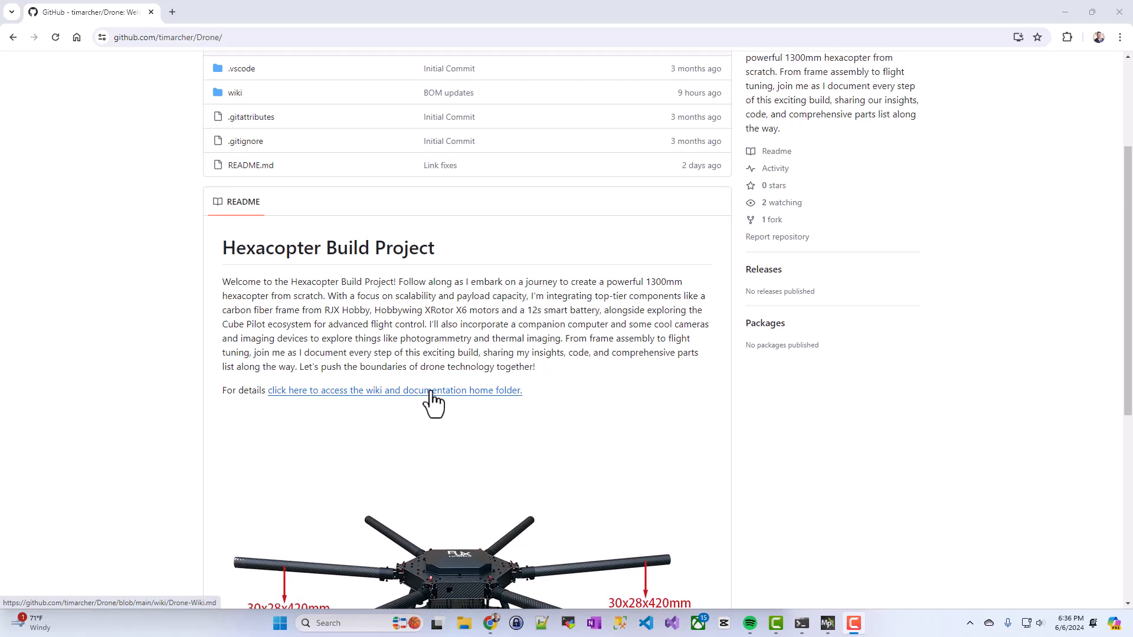
pyautogui.click(393, 391)
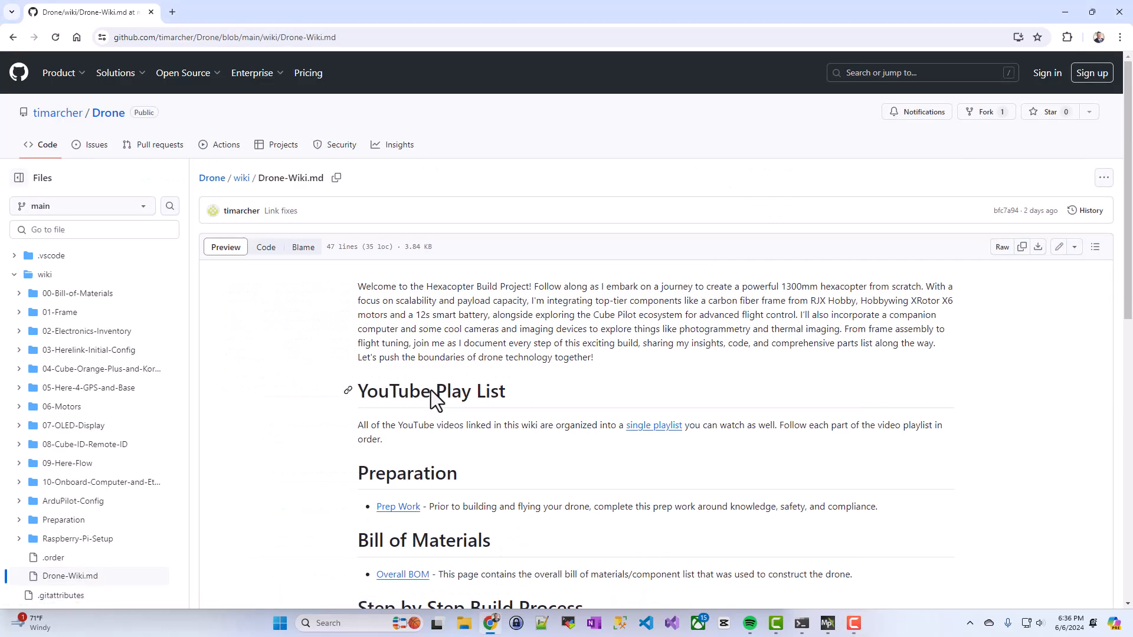
pyautogui.moveTo(887, 195)
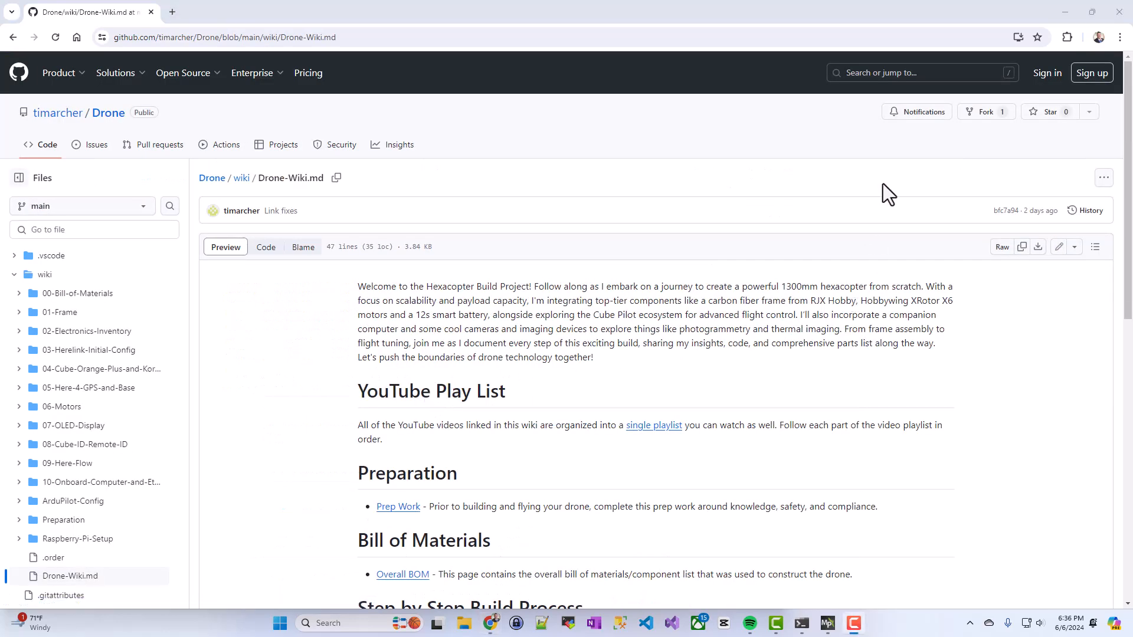
pyautogui.moveTo(885, 197)
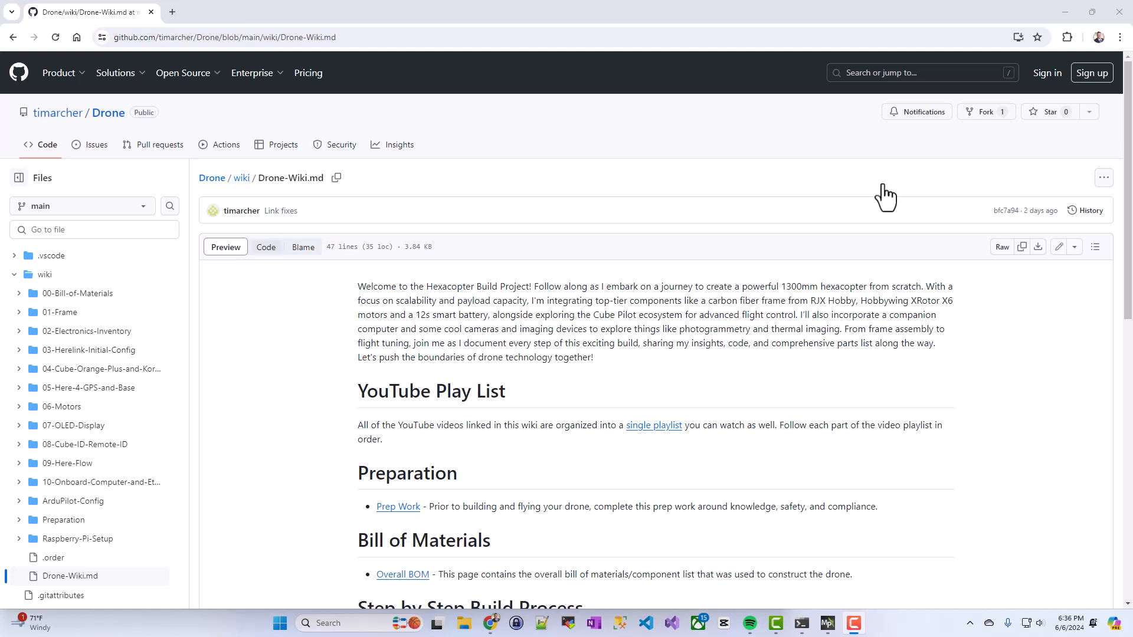
pyautogui.moveTo(623, 252)
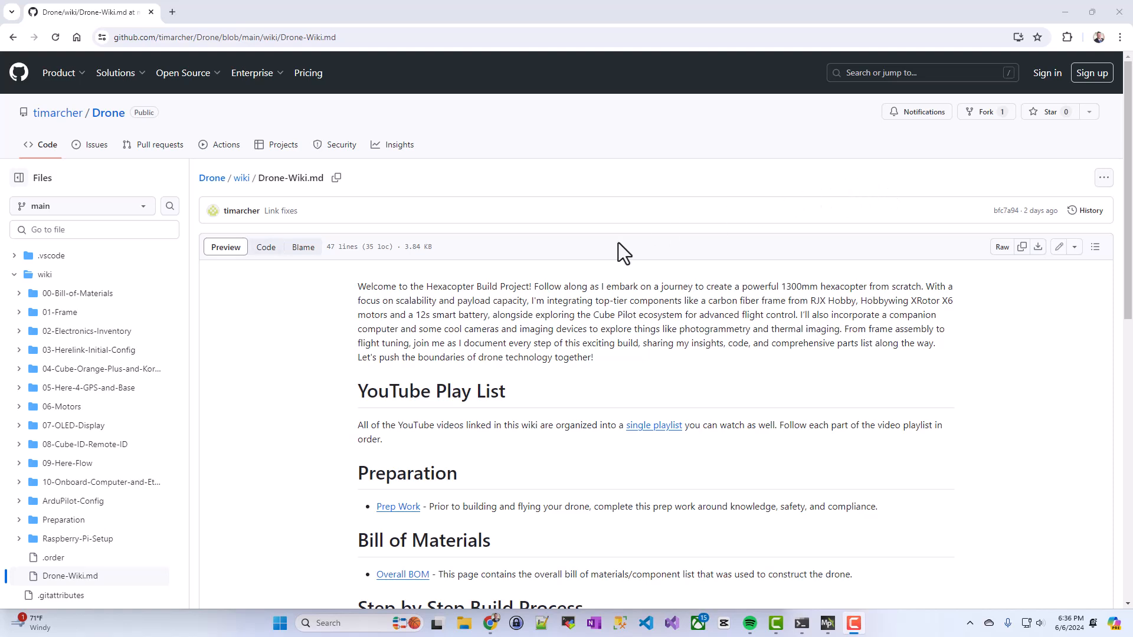
pyautogui.scroll(-3)
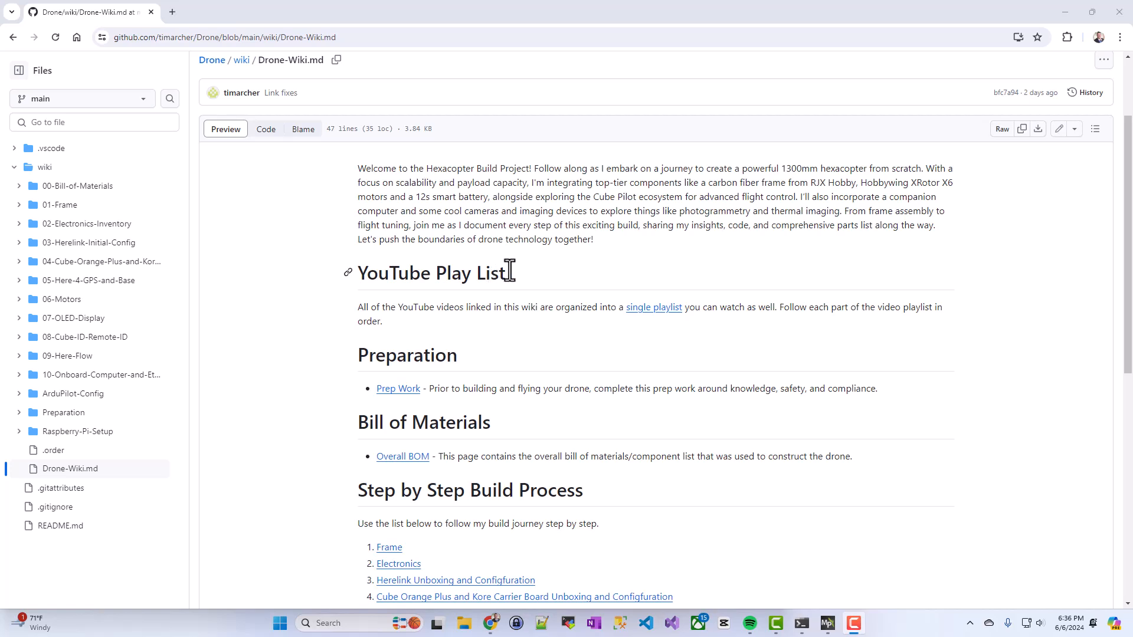
pyautogui.moveTo(540, 281)
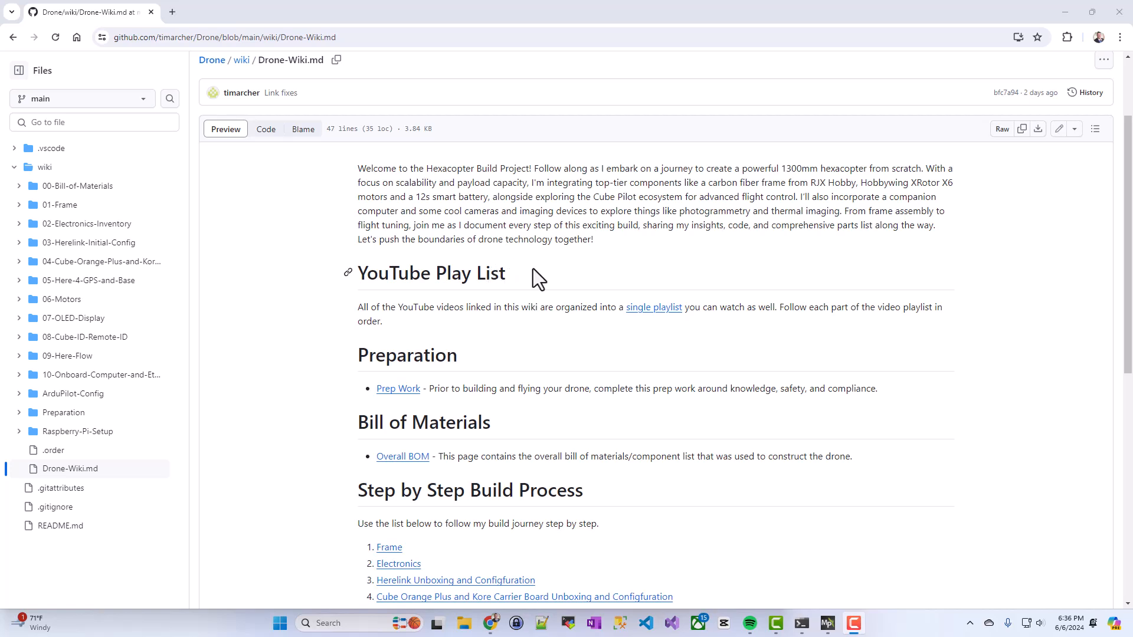
pyautogui.moveTo(539, 282)
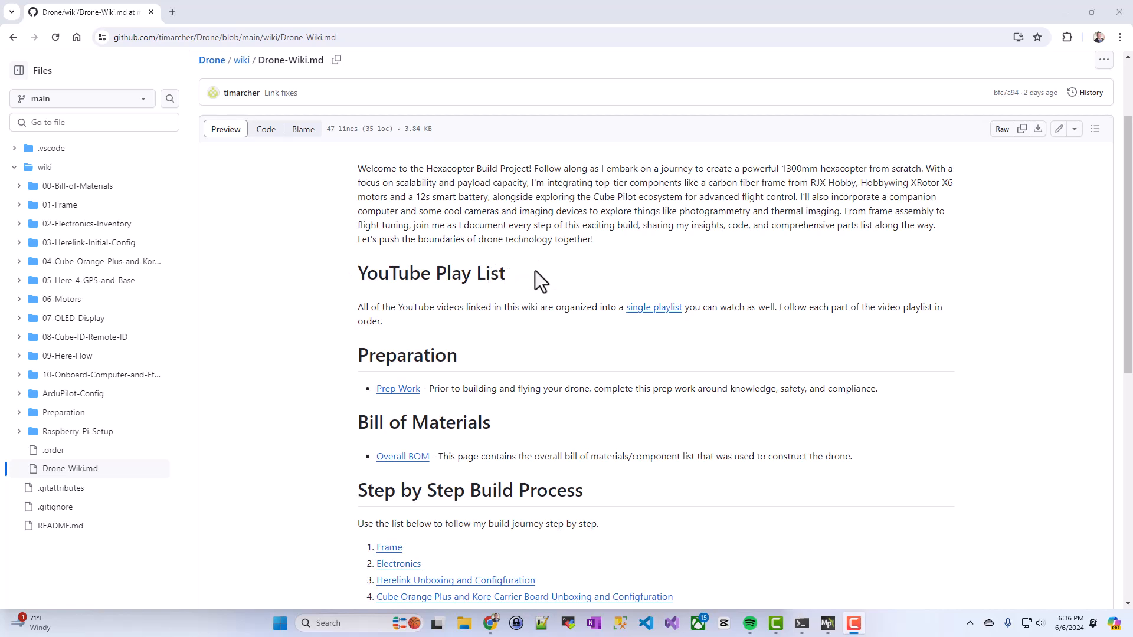
pyautogui.moveTo(586, 326)
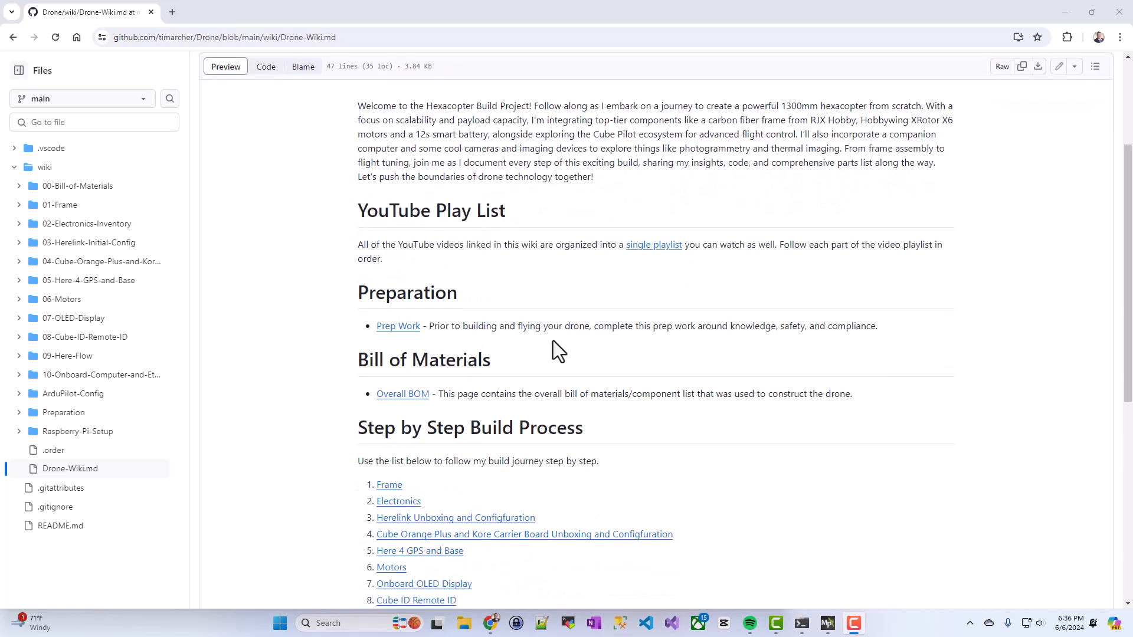
pyautogui.scroll(-3)
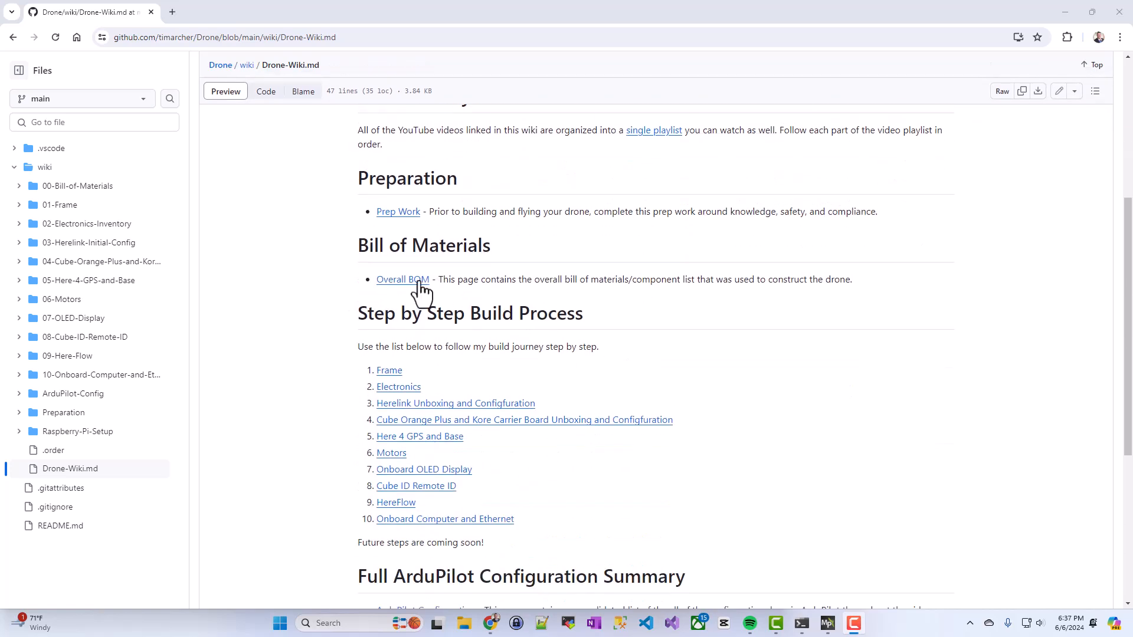
pyautogui.moveTo(402, 280)
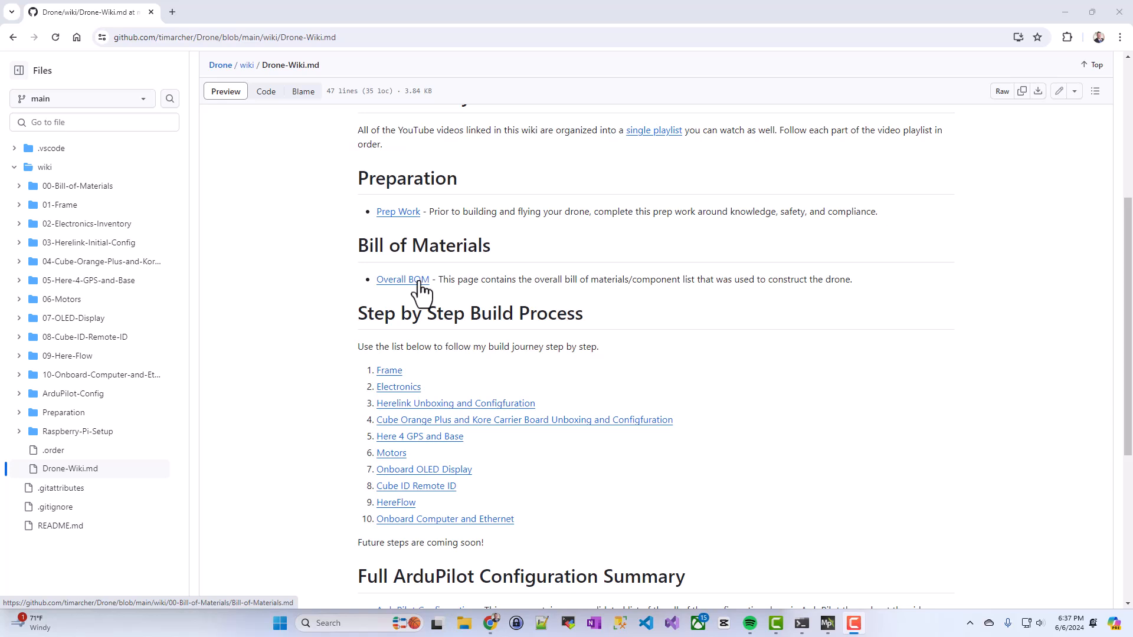
pyautogui.scroll(-3)
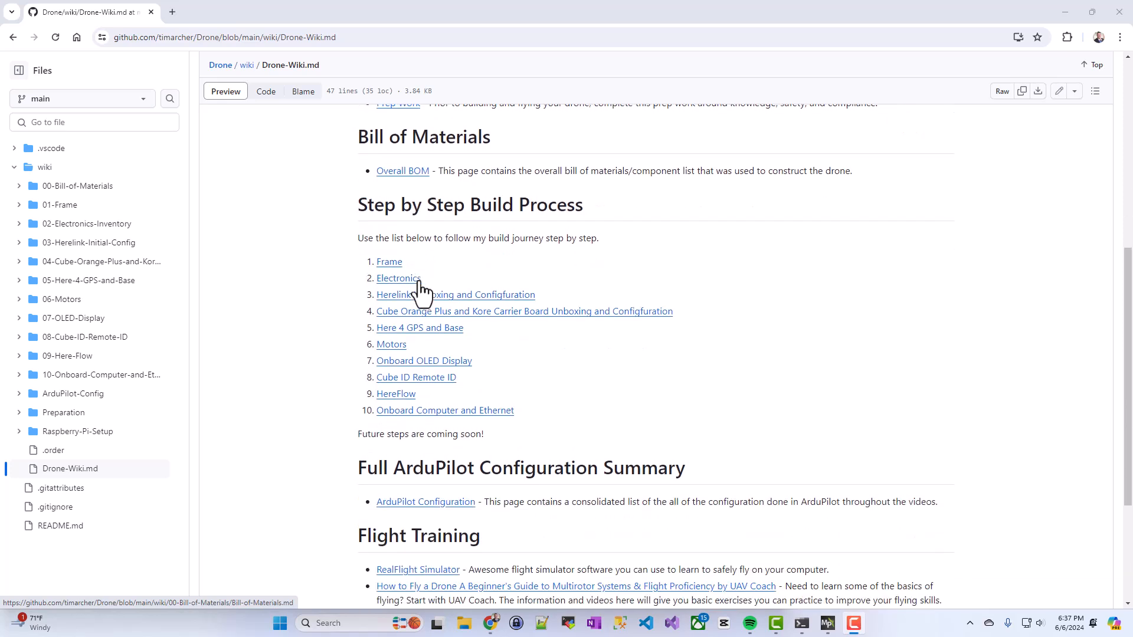
pyautogui.scroll(3)
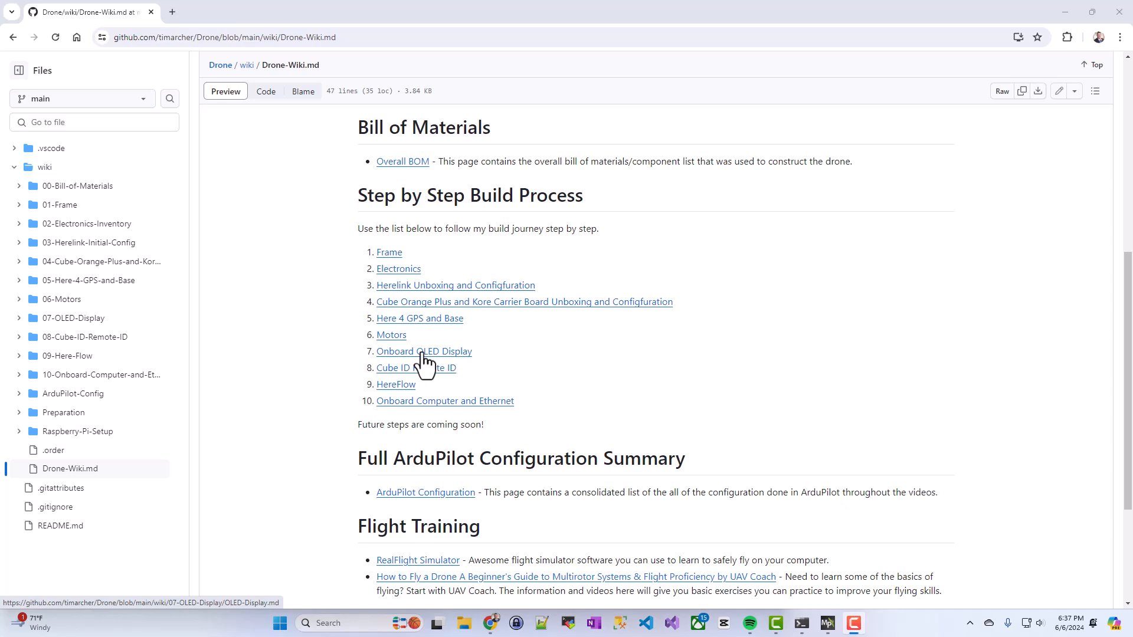
pyautogui.moveTo(462, 364)
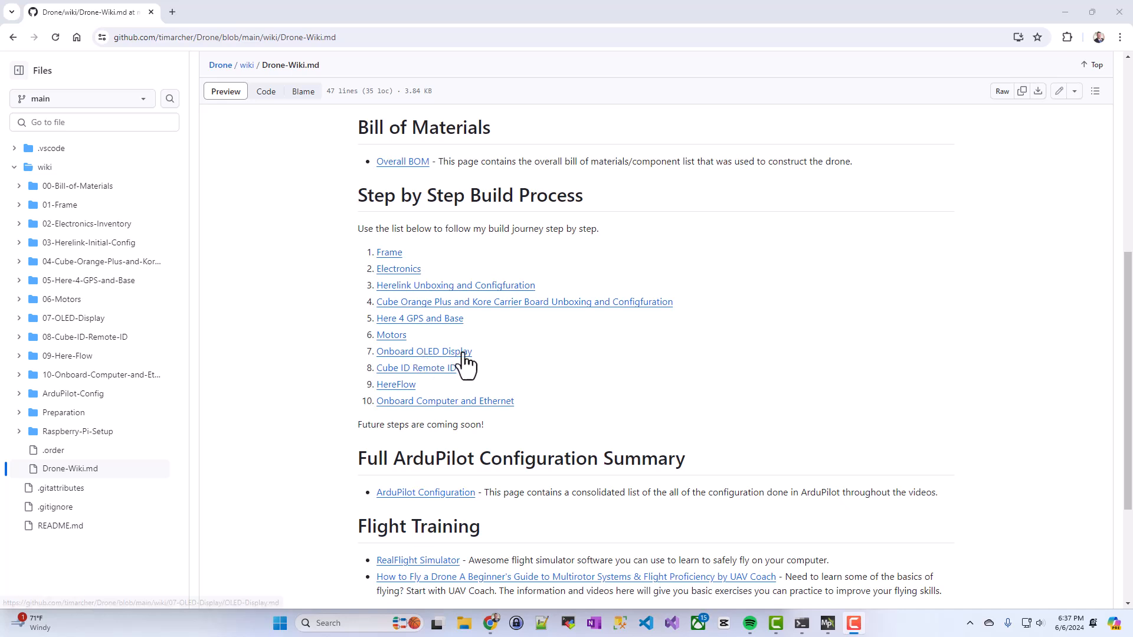
pyautogui.moveTo(484, 367)
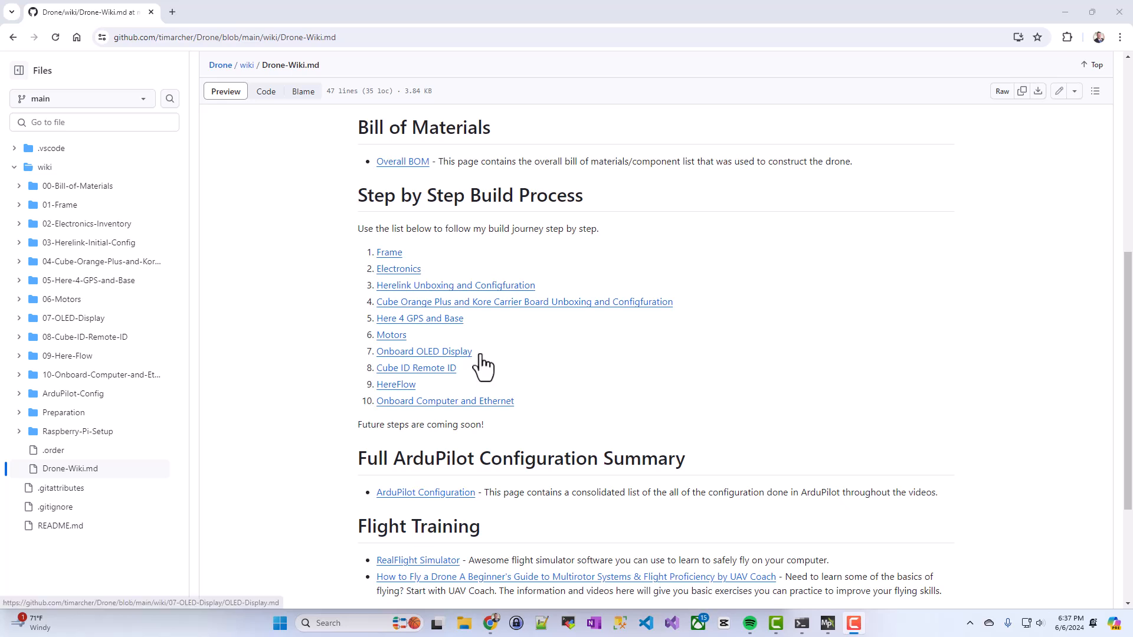
pyautogui.moveTo(448, 364)
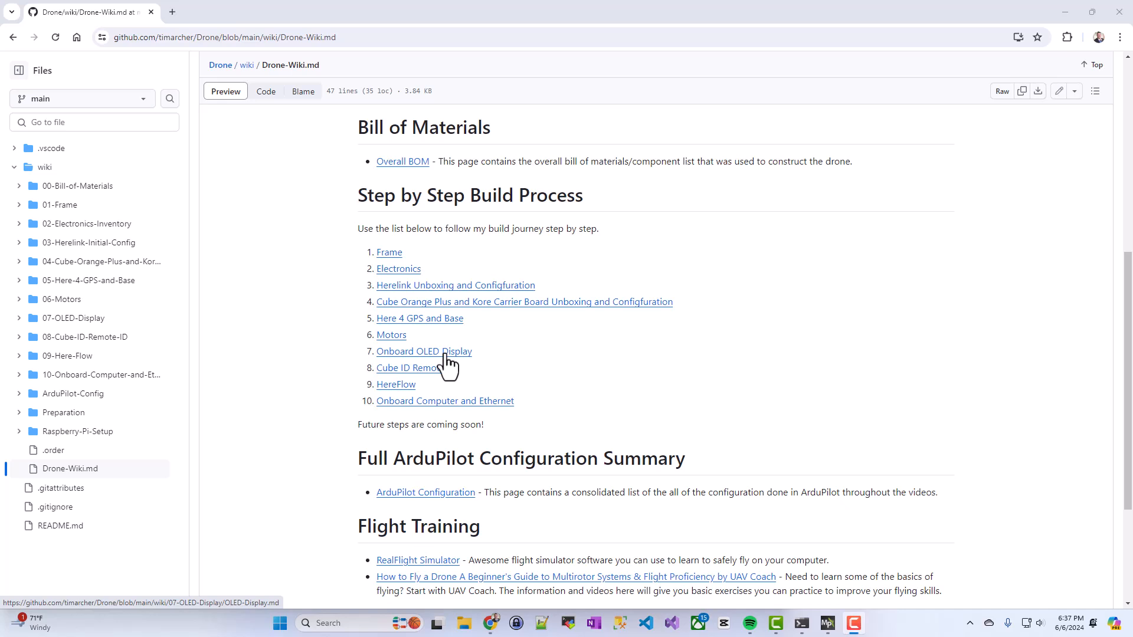
# Step: Open the Onboard OLED Display build step page from the process list
pyautogui.click(424, 351)
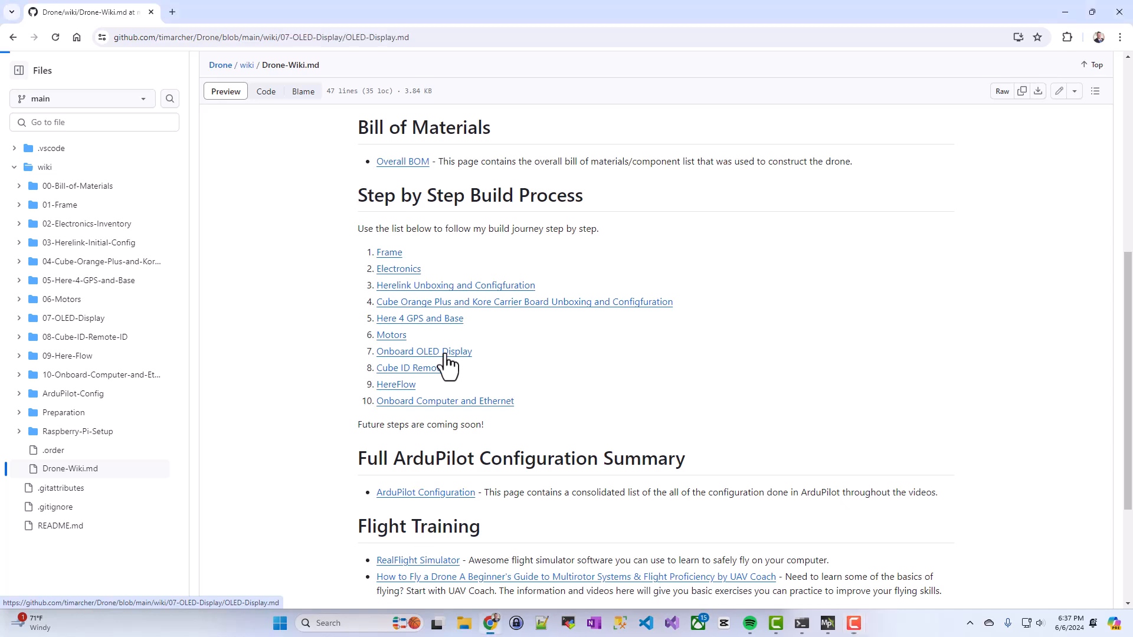
pyautogui.click(423, 352)
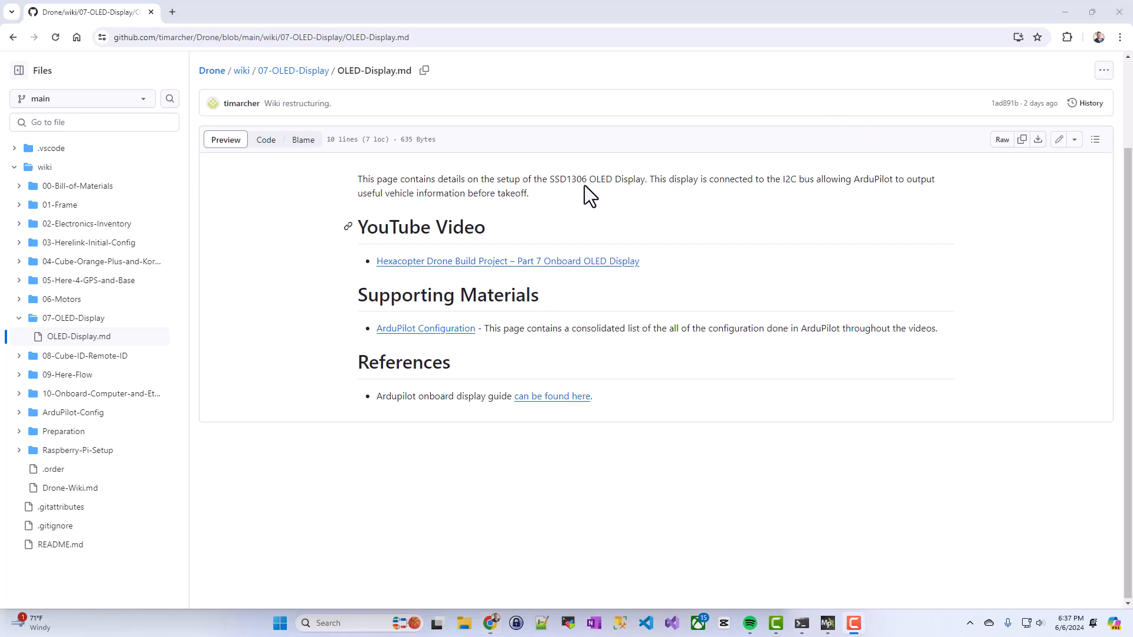
pyautogui.moveTo(582, 198)
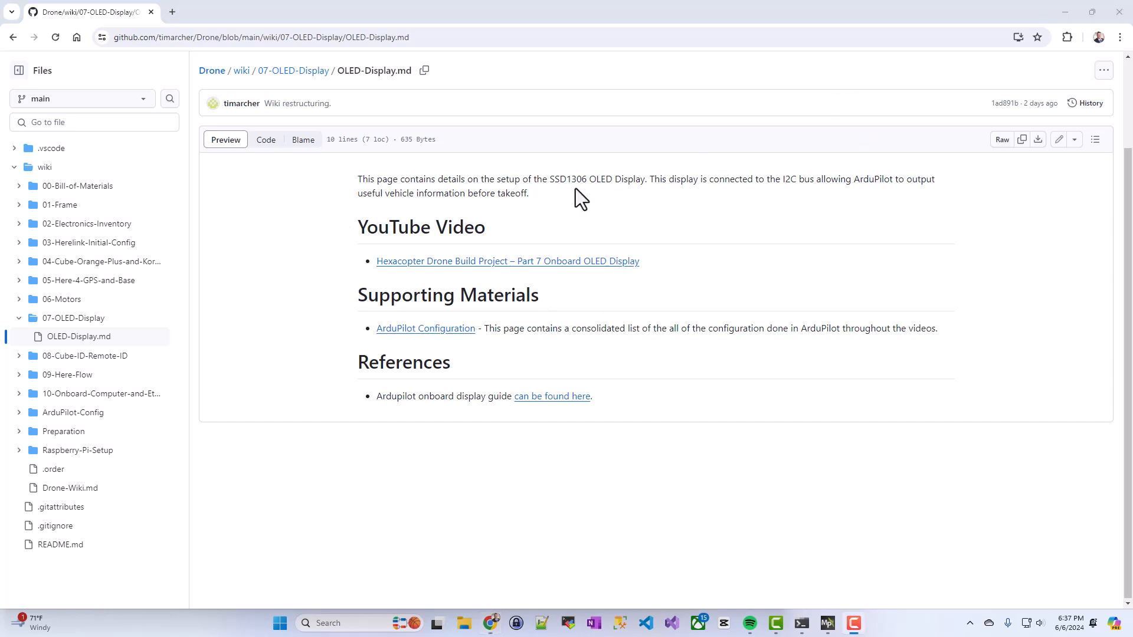
pyautogui.moveTo(603, 245)
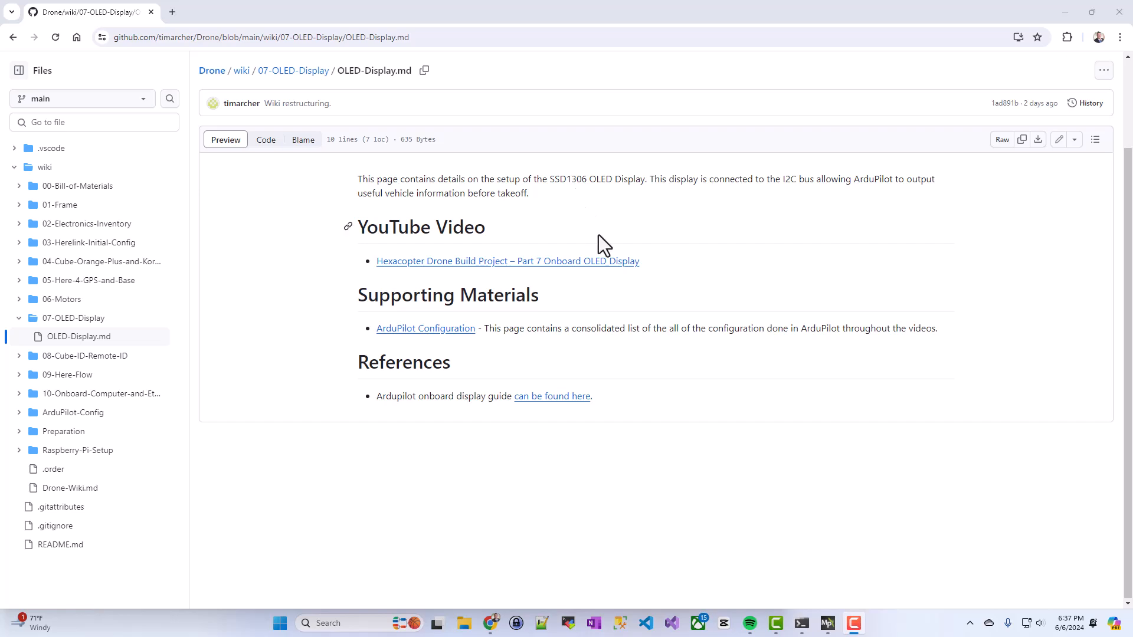
pyautogui.moveTo(619, 280)
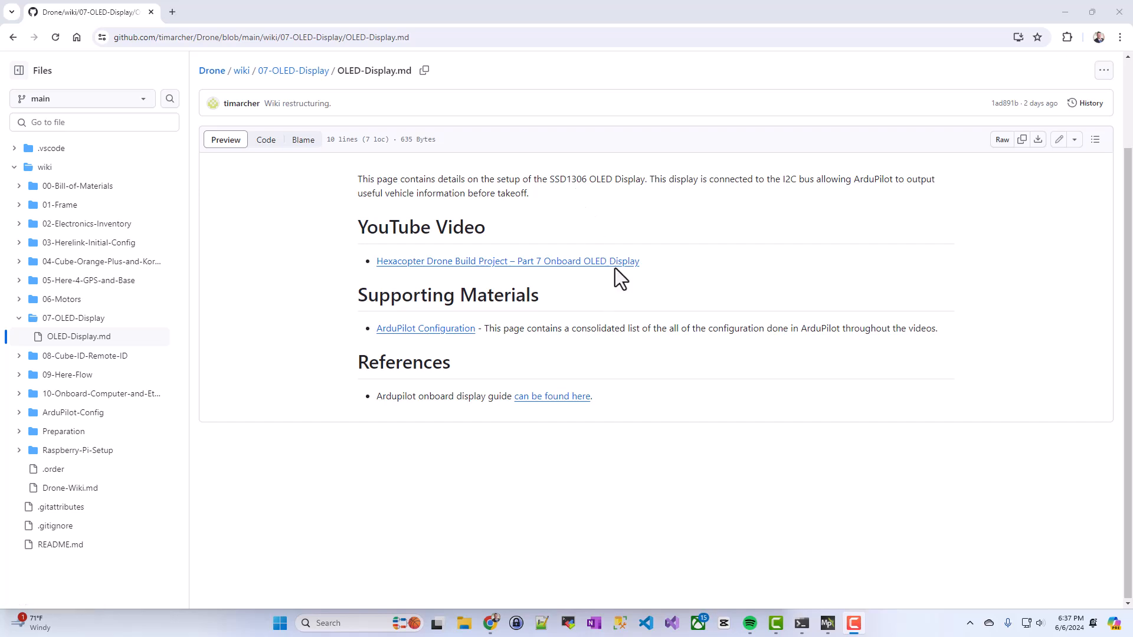
pyautogui.moveTo(462, 333)
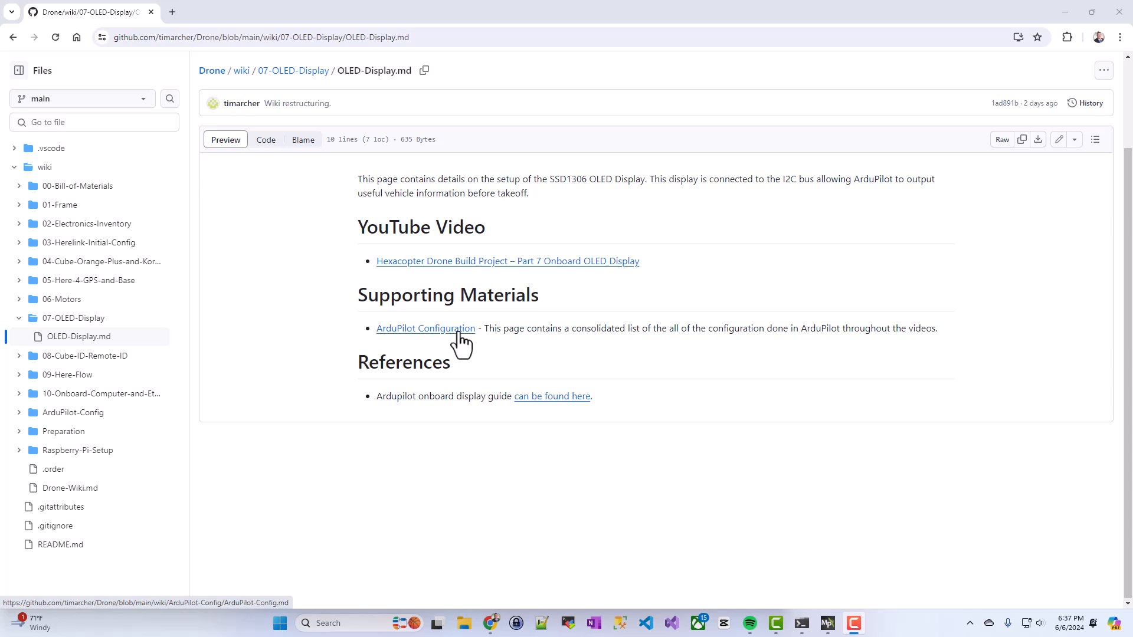
pyautogui.moveTo(429, 340)
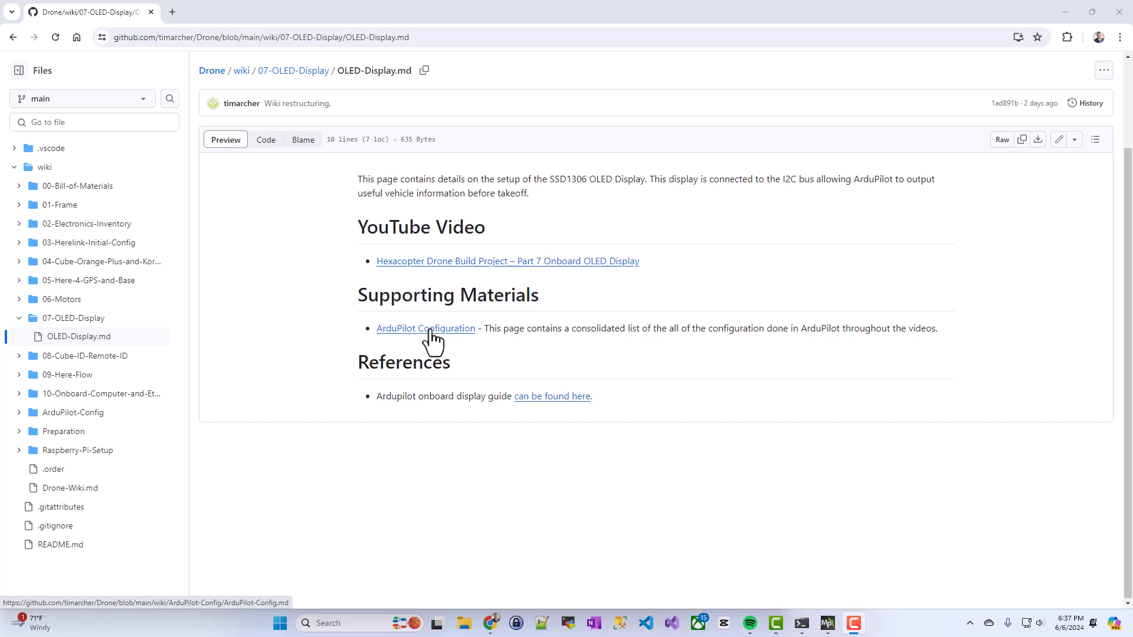
# Step: Open ArduPilot-Config.md and scroll to the Onboard OLED Display parameter table showing NTF_DISPLAY_TYPE = 1
pyautogui.click(426, 328)
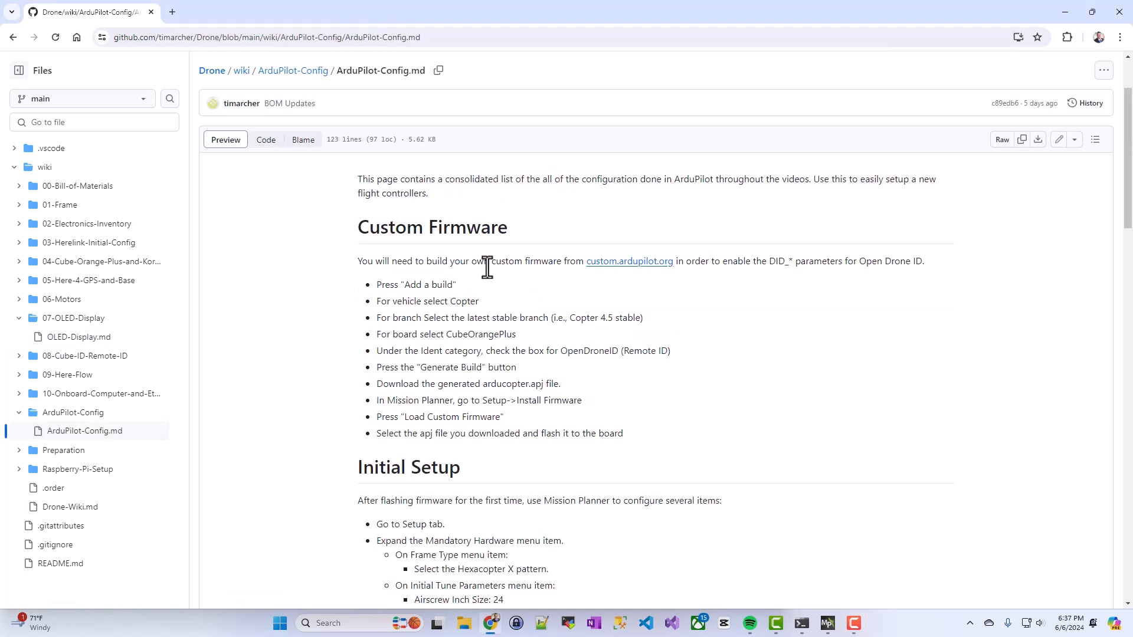
pyautogui.moveTo(514, 345)
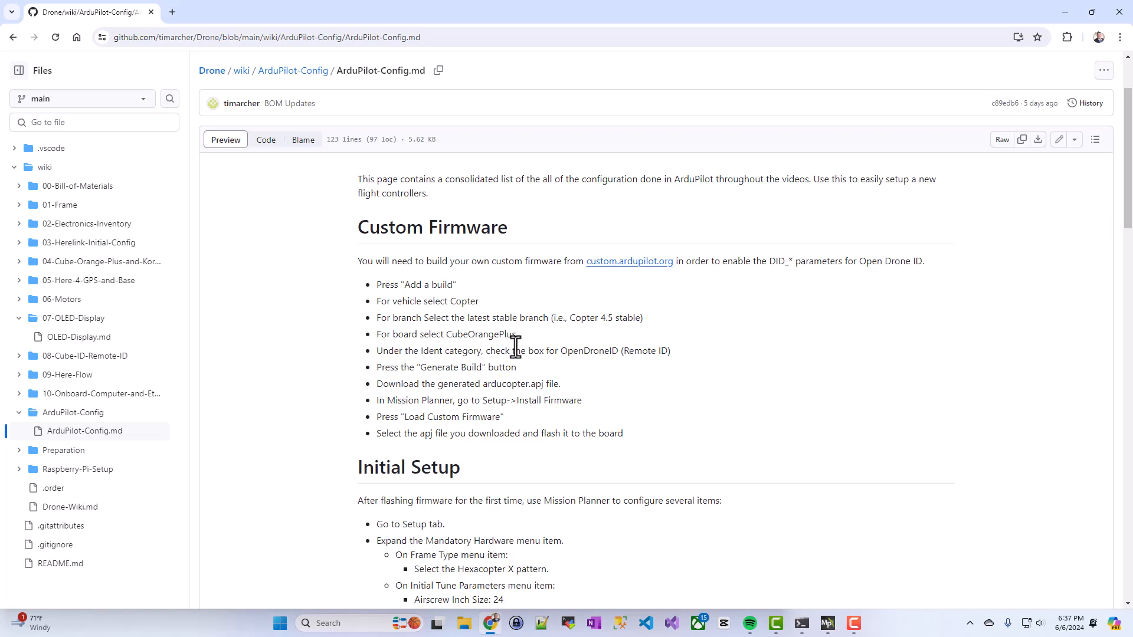
pyautogui.scroll(-3)
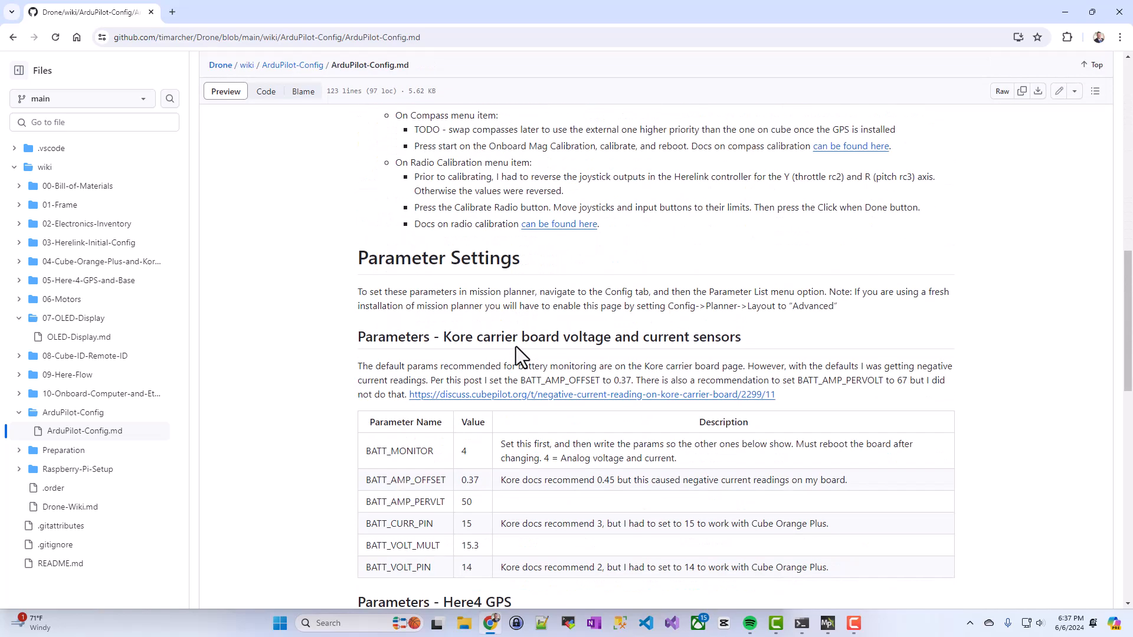
pyautogui.scroll(-3)
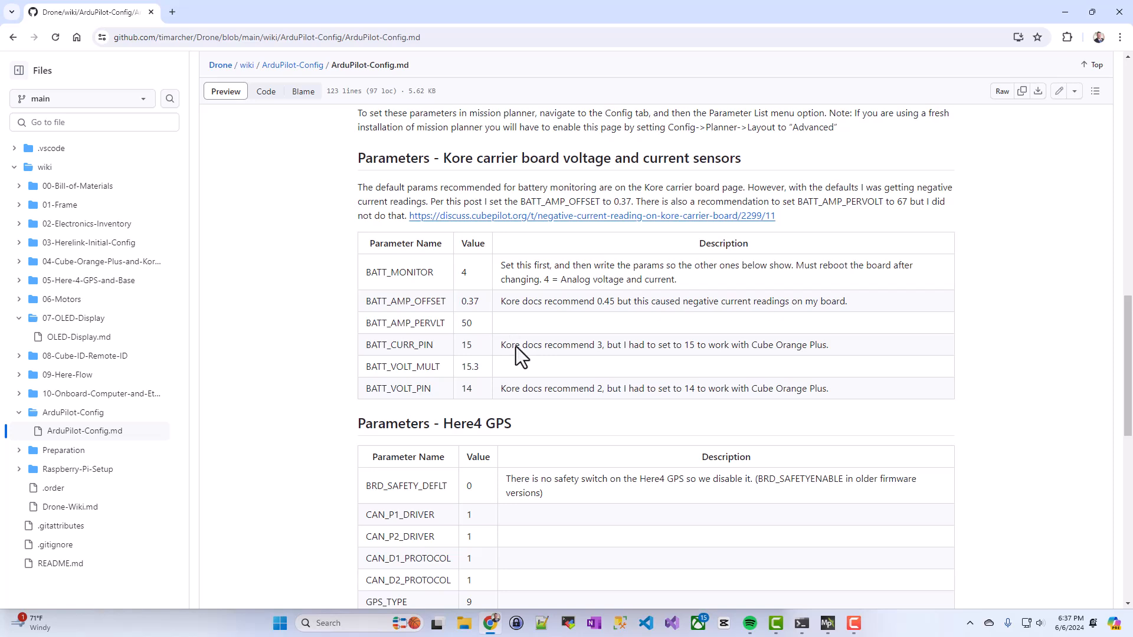
pyautogui.moveTo(515, 349)
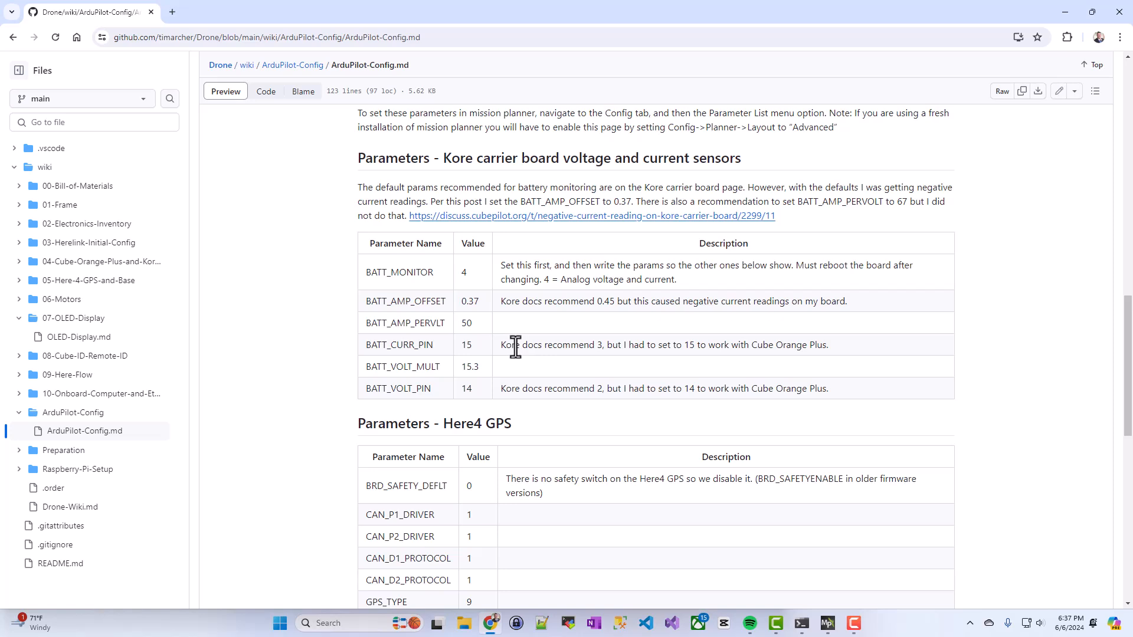
pyautogui.scroll(-3)
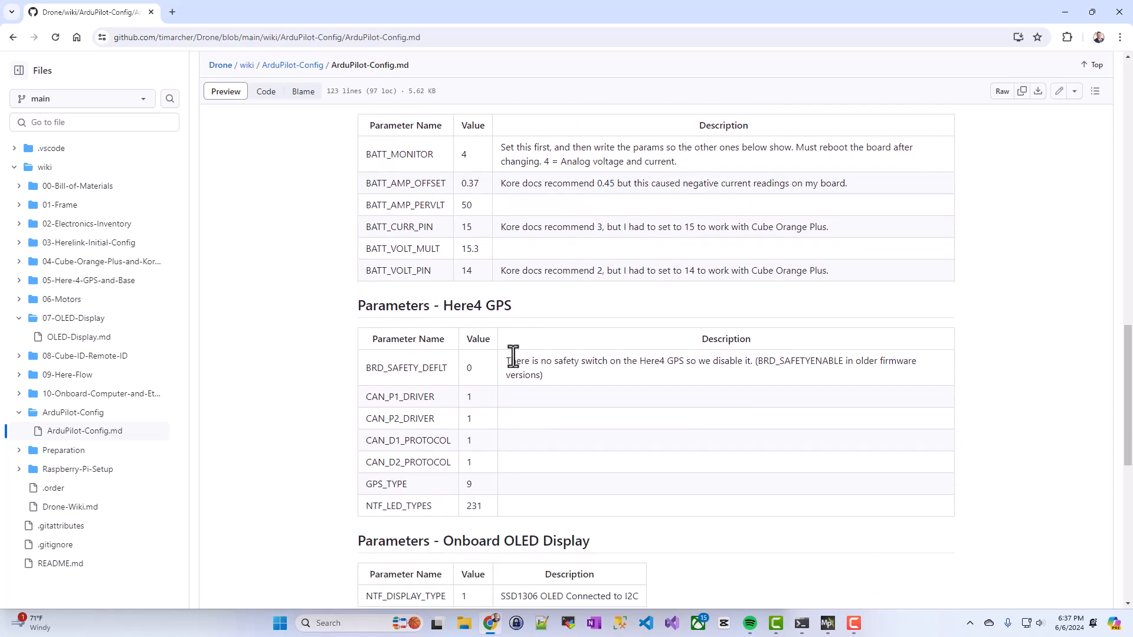
pyautogui.scroll(-3)
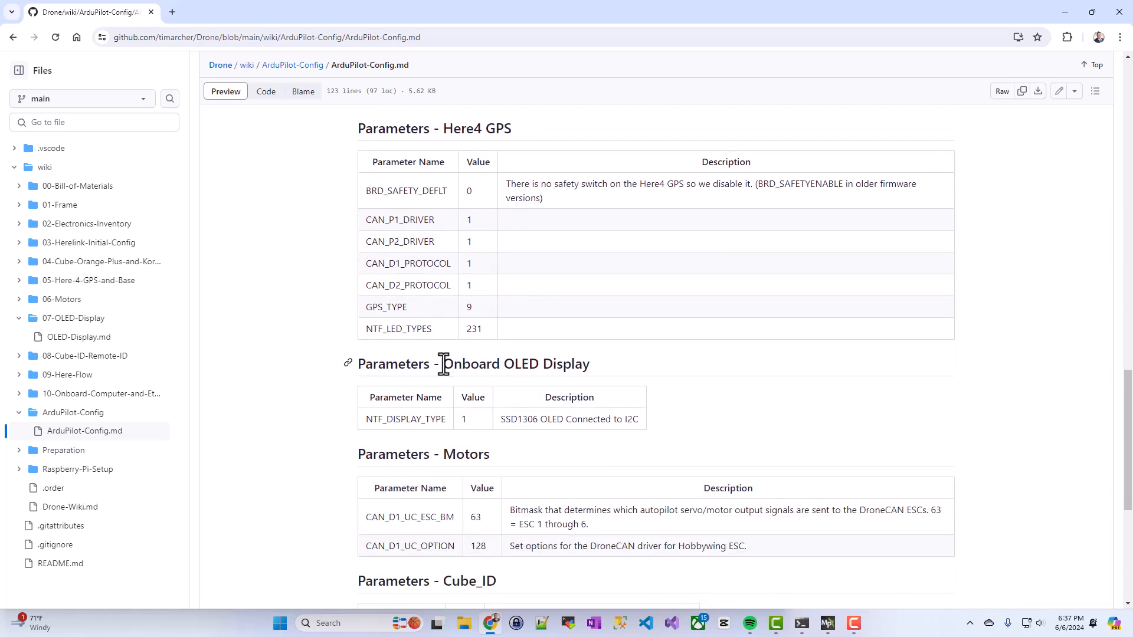
pyautogui.doubleClick(515, 363)
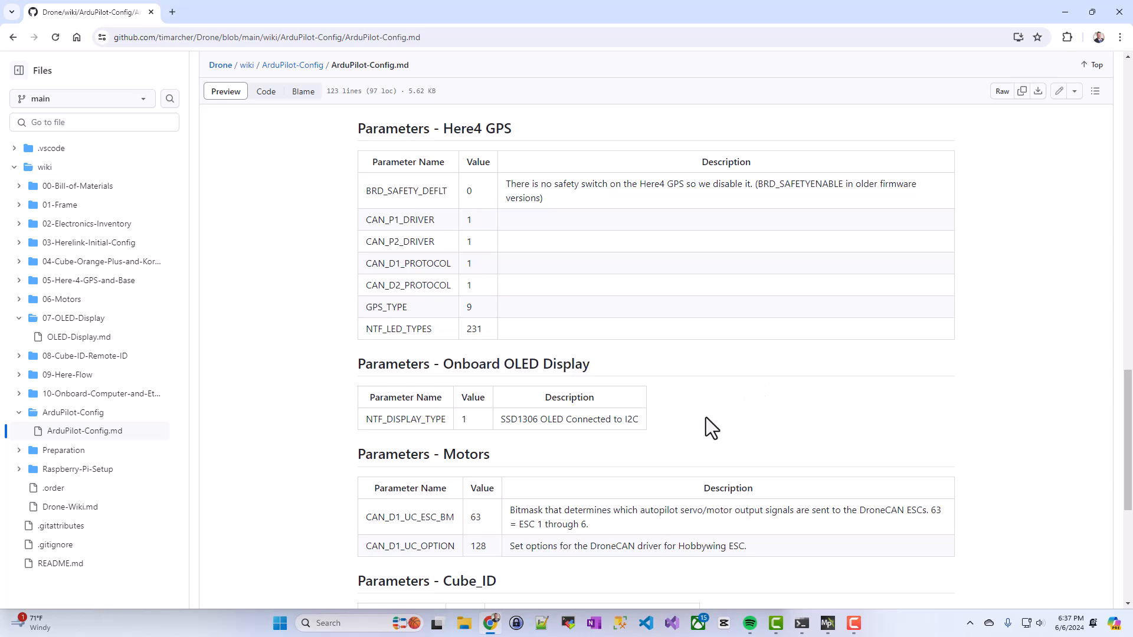
pyautogui.moveTo(390, 437)
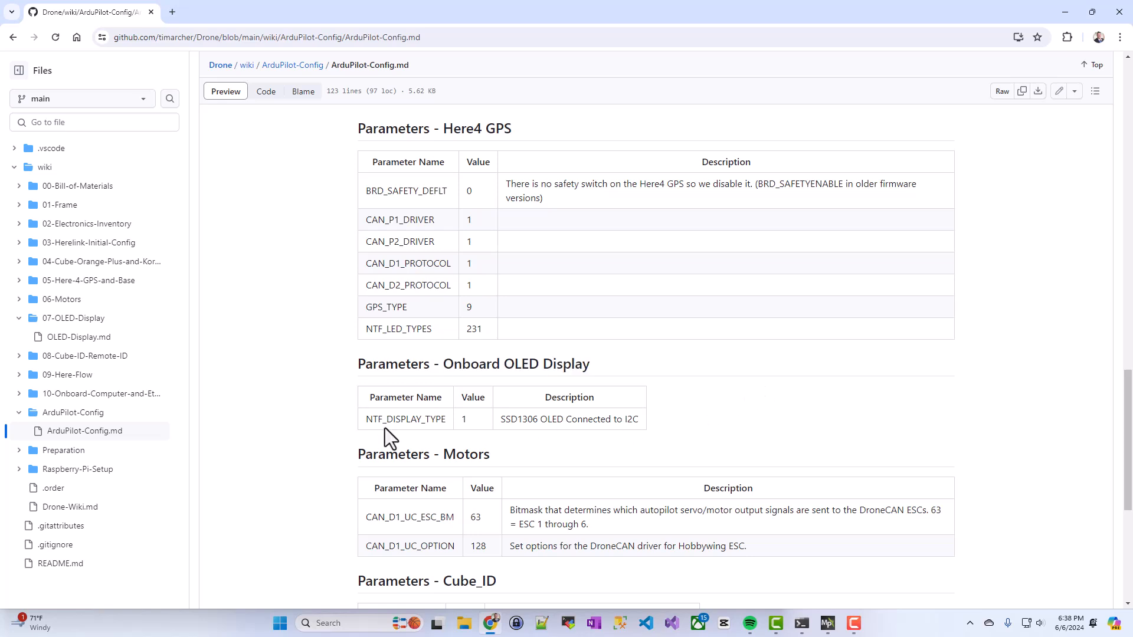
pyautogui.moveTo(384, 425)
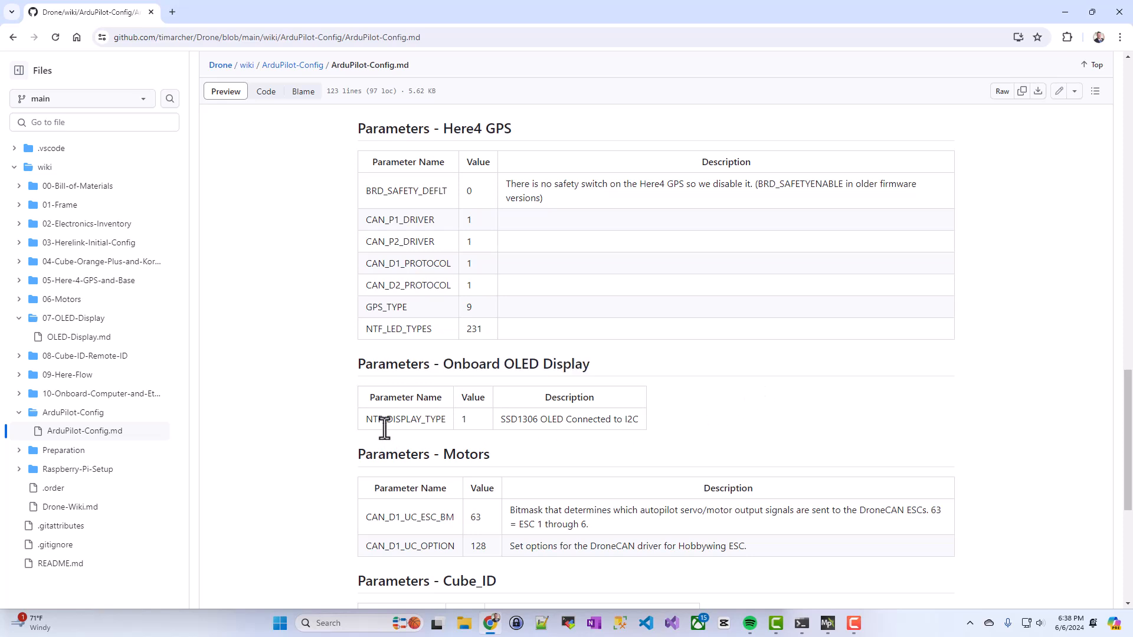
pyautogui.moveTo(473, 436)
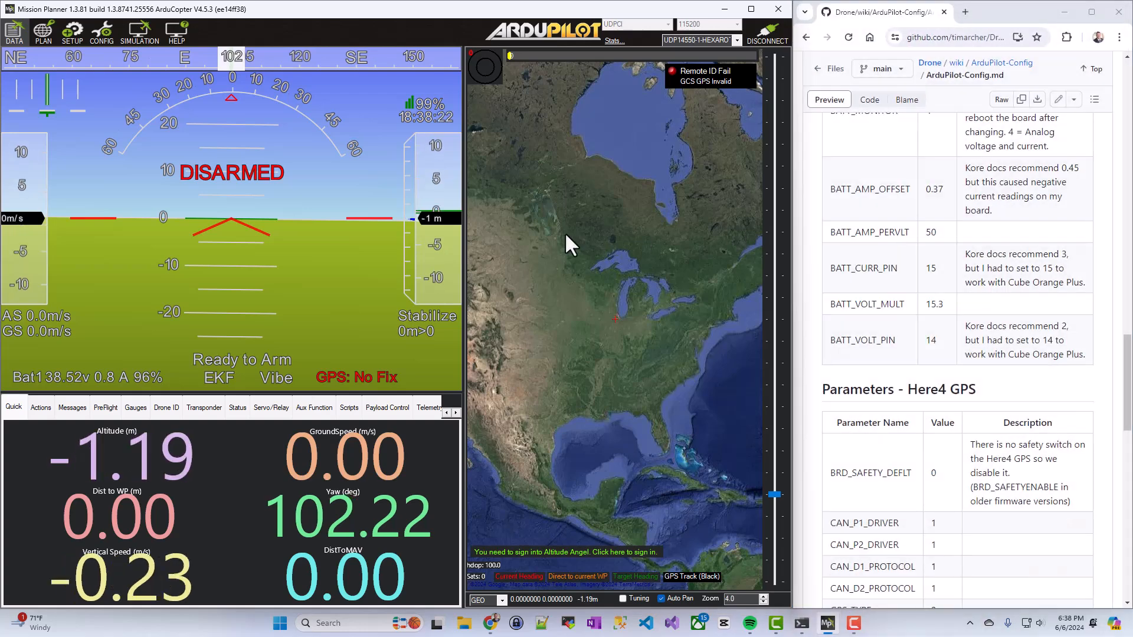
pyautogui.moveTo(374, 256)
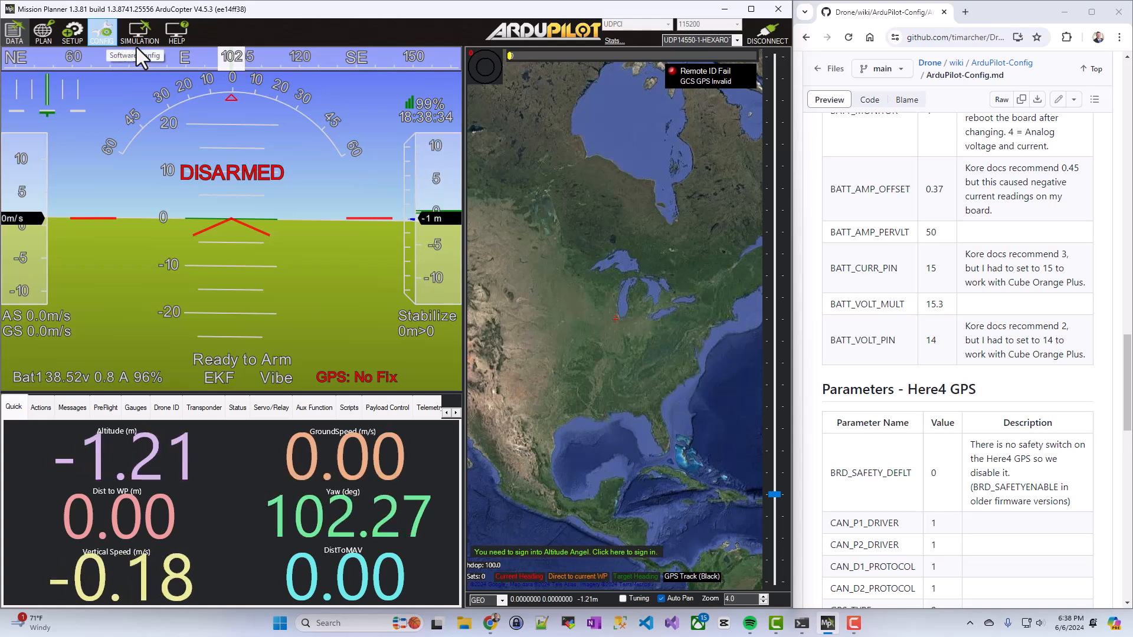
# Step: Show the Full Parameter List under CONFIG and focus the Search box
pyautogui.click(102, 30)
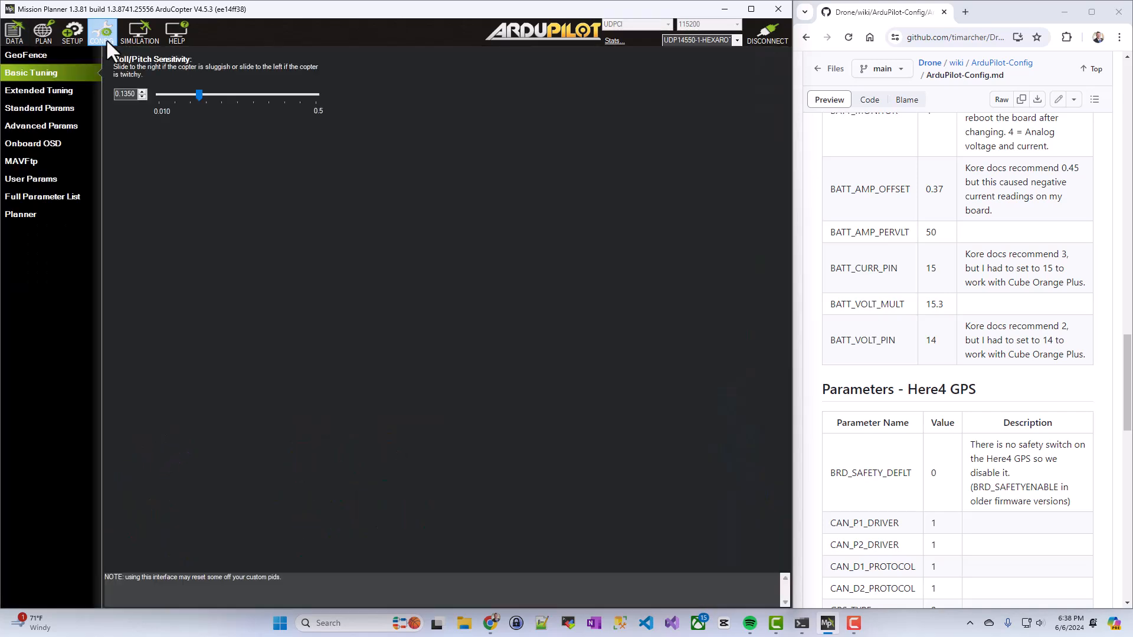
pyautogui.moveTo(40, 206)
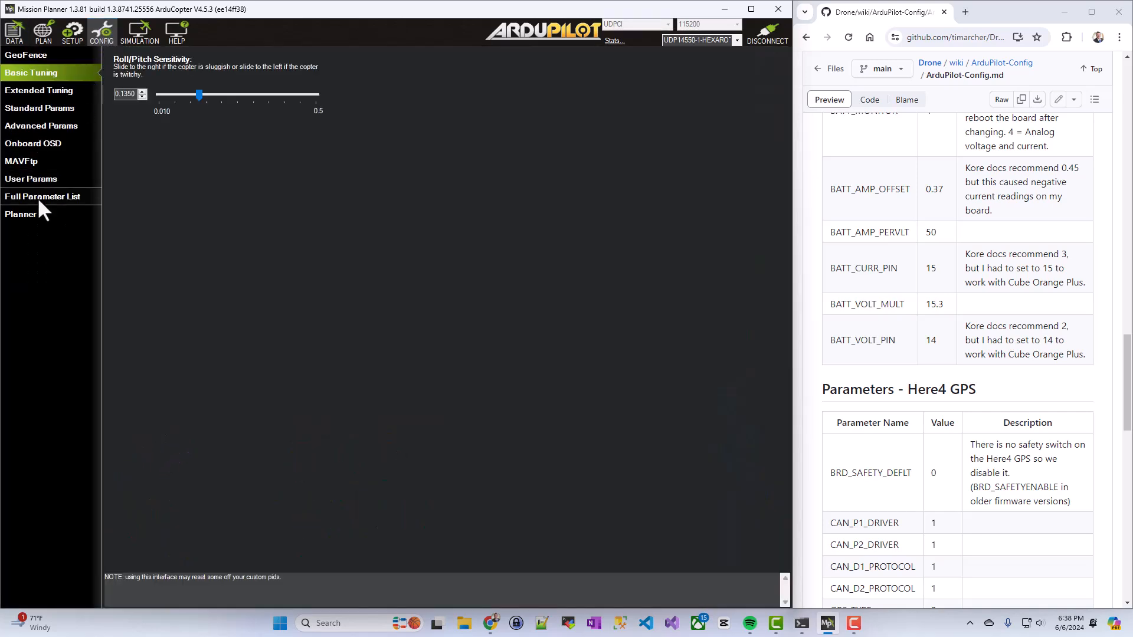
pyautogui.click(42, 197)
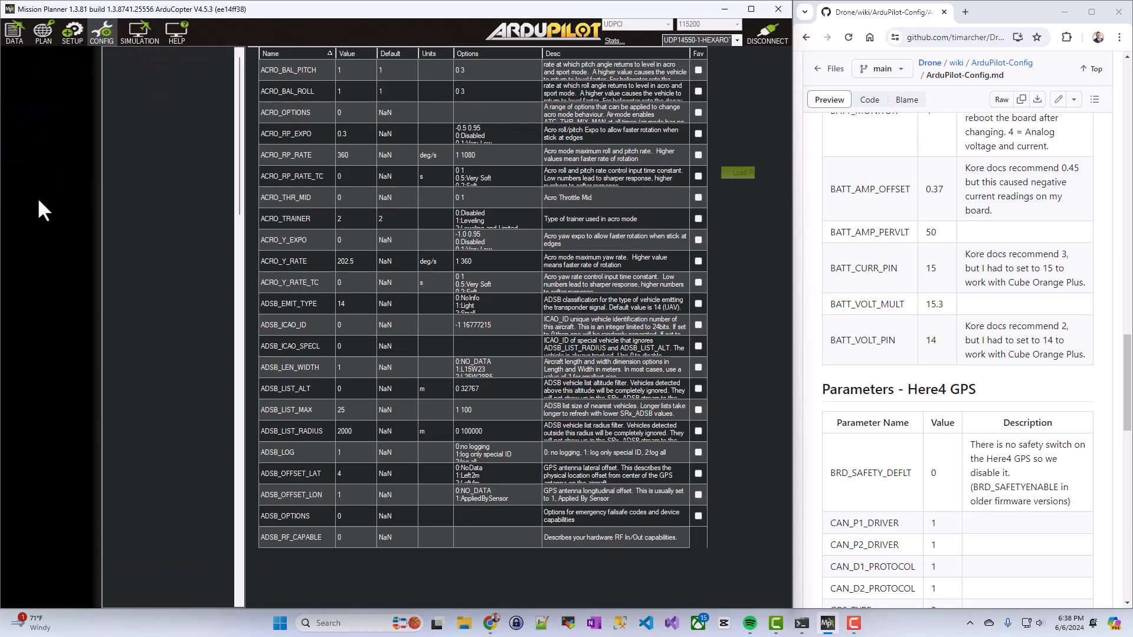
pyautogui.click(44, 197)
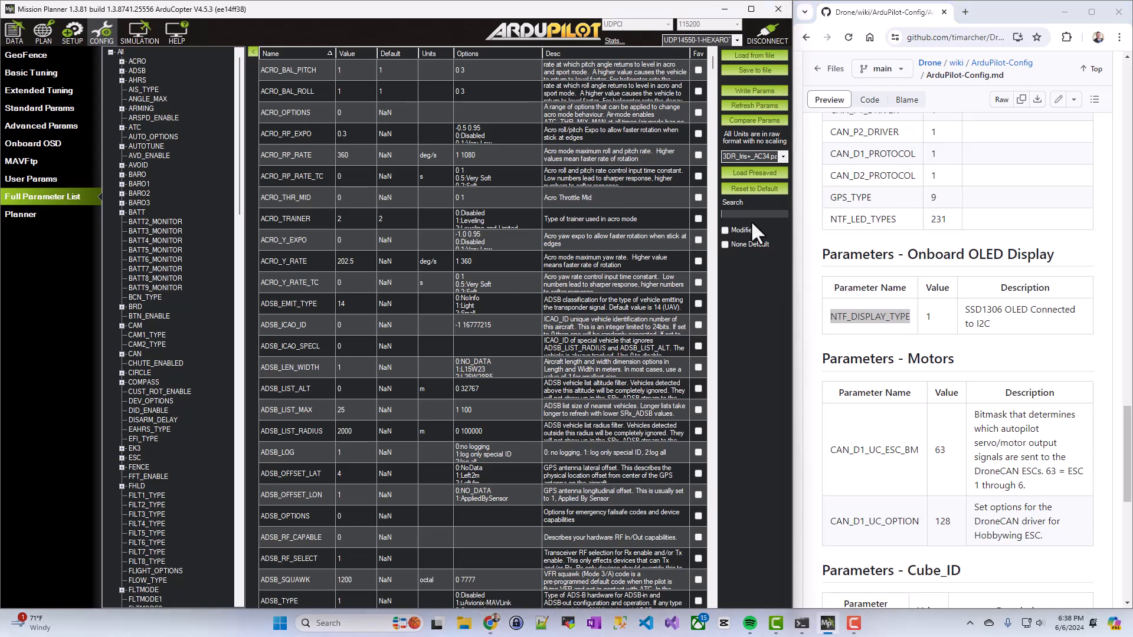
# Step: Filter to NTF_DISPLAY_TYPE and choose ssd1306, setting its value to 1
pyautogui.write('NTF_DISPLAY_TYPE')
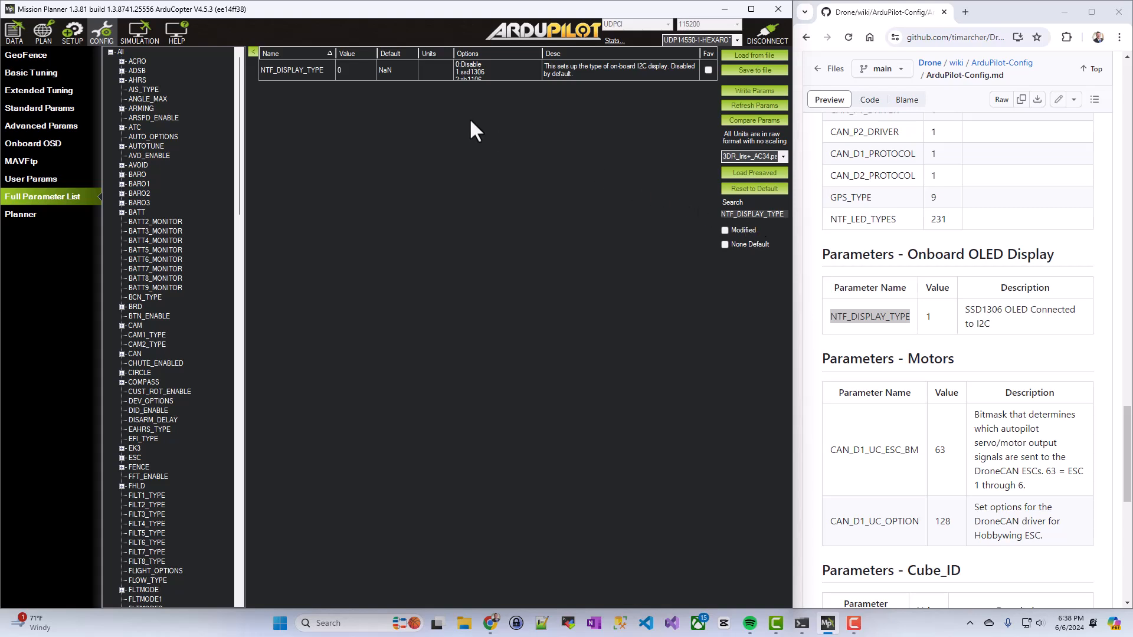
pyautogui.moveTo(347, 81)
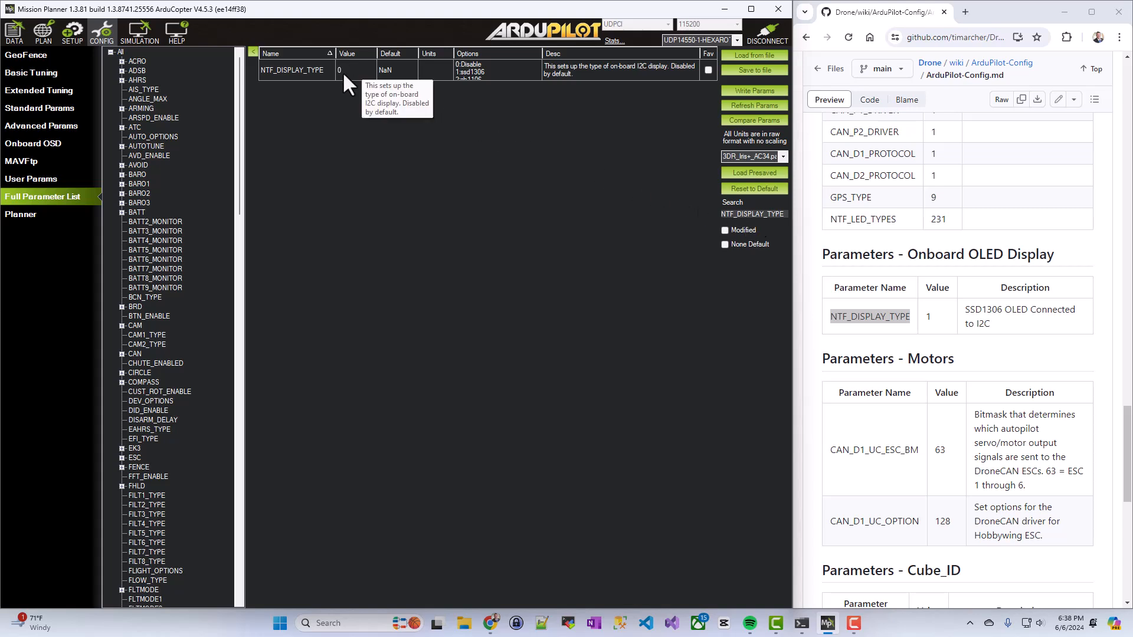
pyautogui.moveTo(464, 85)
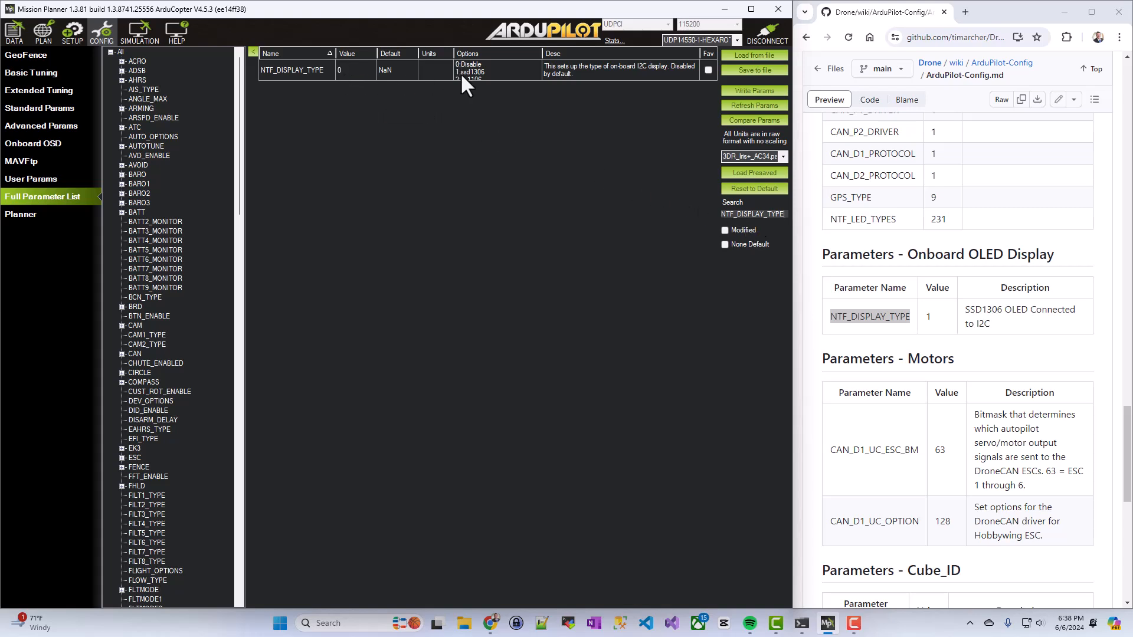
pyautogui.moveTo(504, 85)
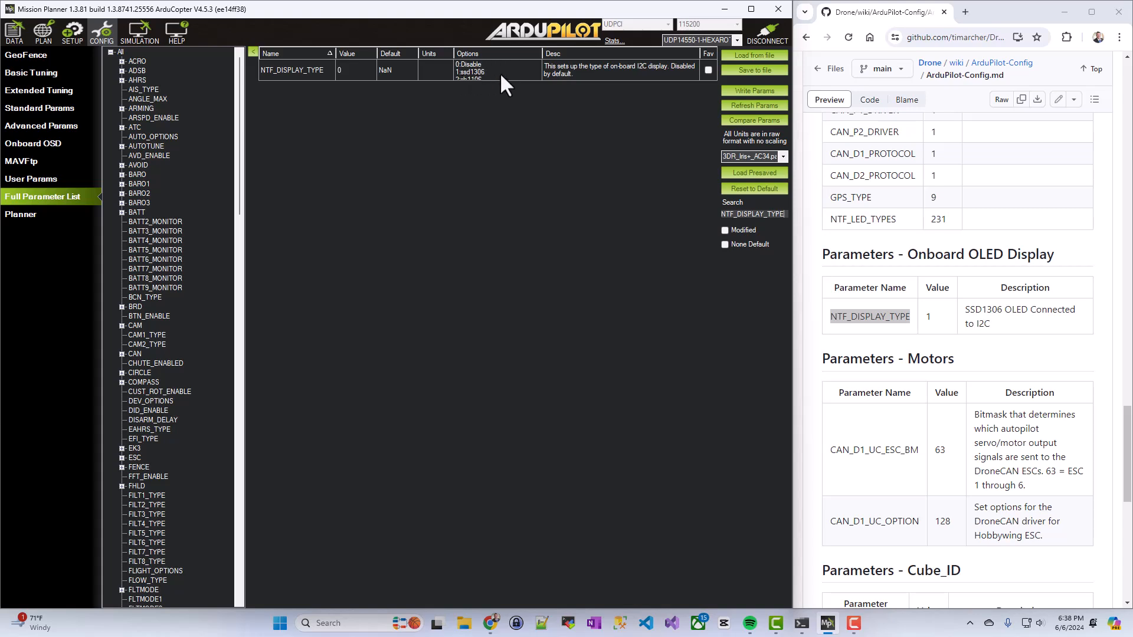
pyautogui.click(495, 70)
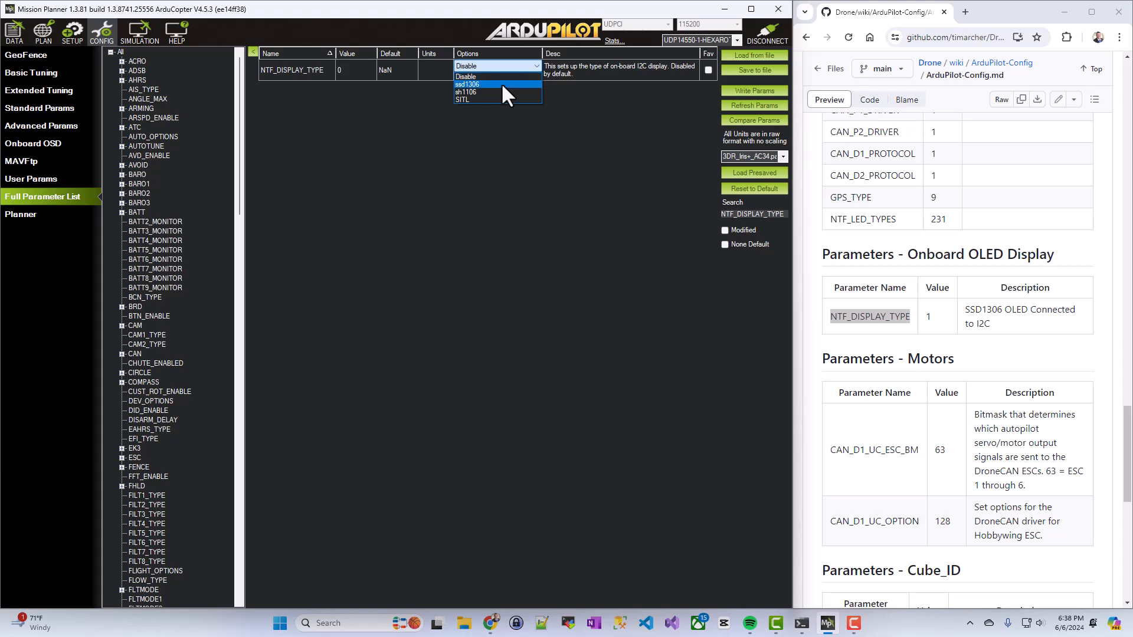
pyautogui.moveTo(482, 99)
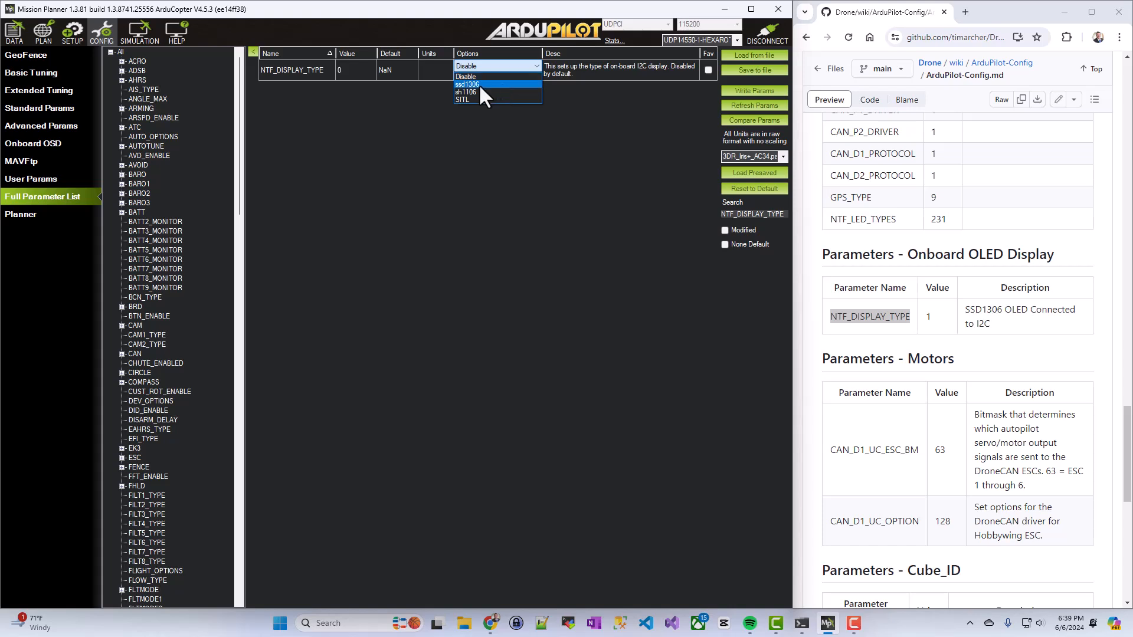
pyautogui.click(467, 85)
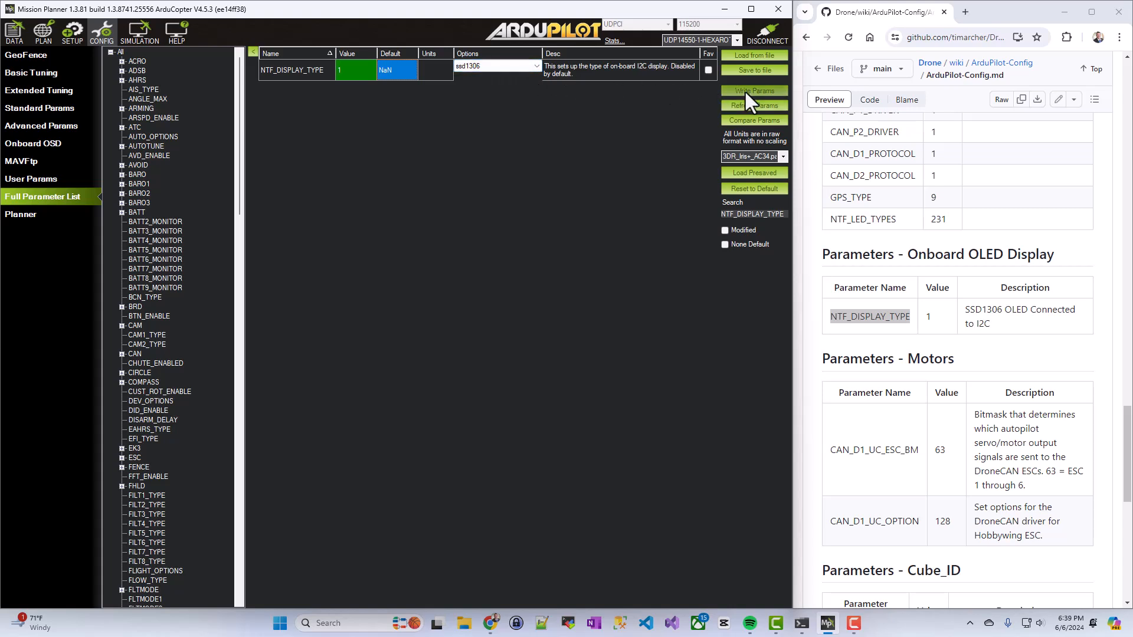
# Step: Write the changed NTF_DISPLAY_TYPE parameter to the flight controller and confirm it saved
pyautogui.click(753, 91)
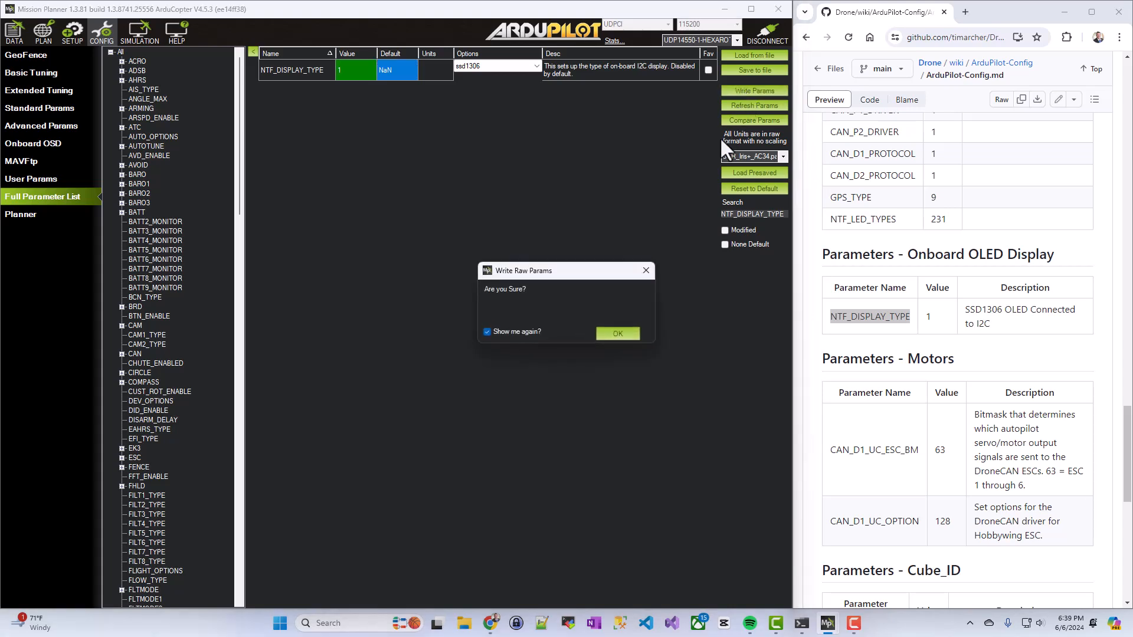
pyautogui.click(617, 332)
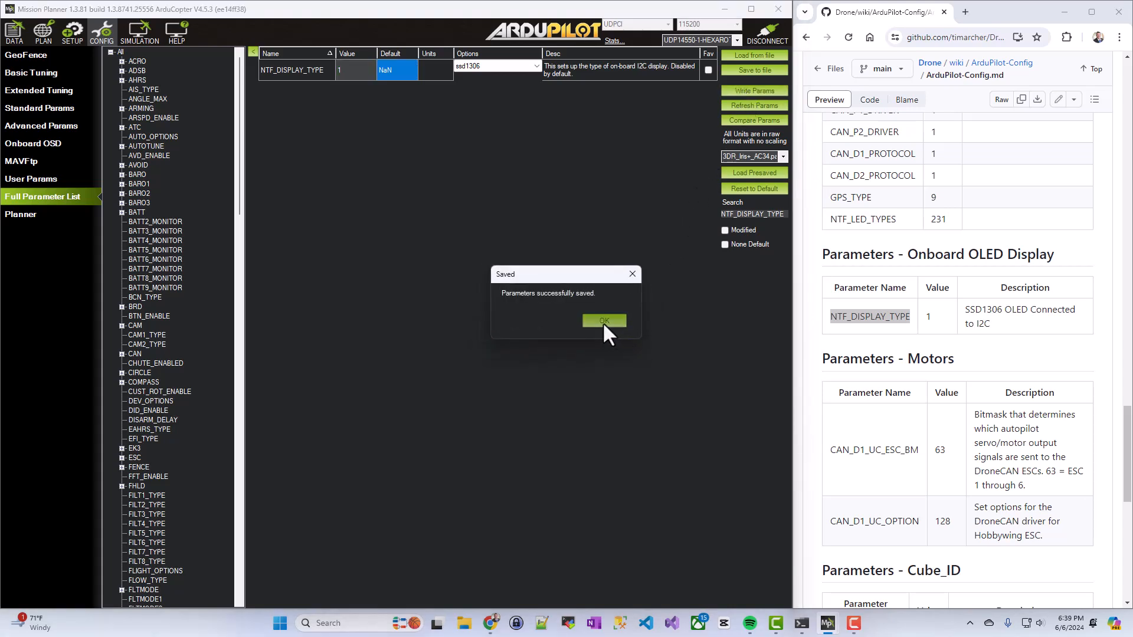
pyautogui.click(604, 320)
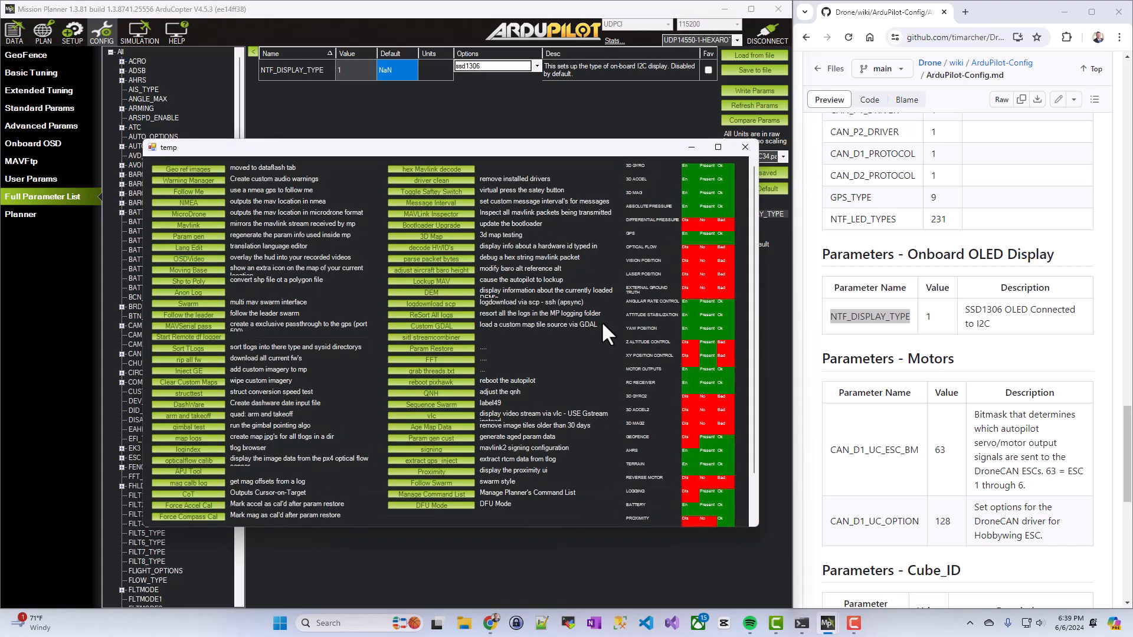
pyautogui.moveTo(457, 397)
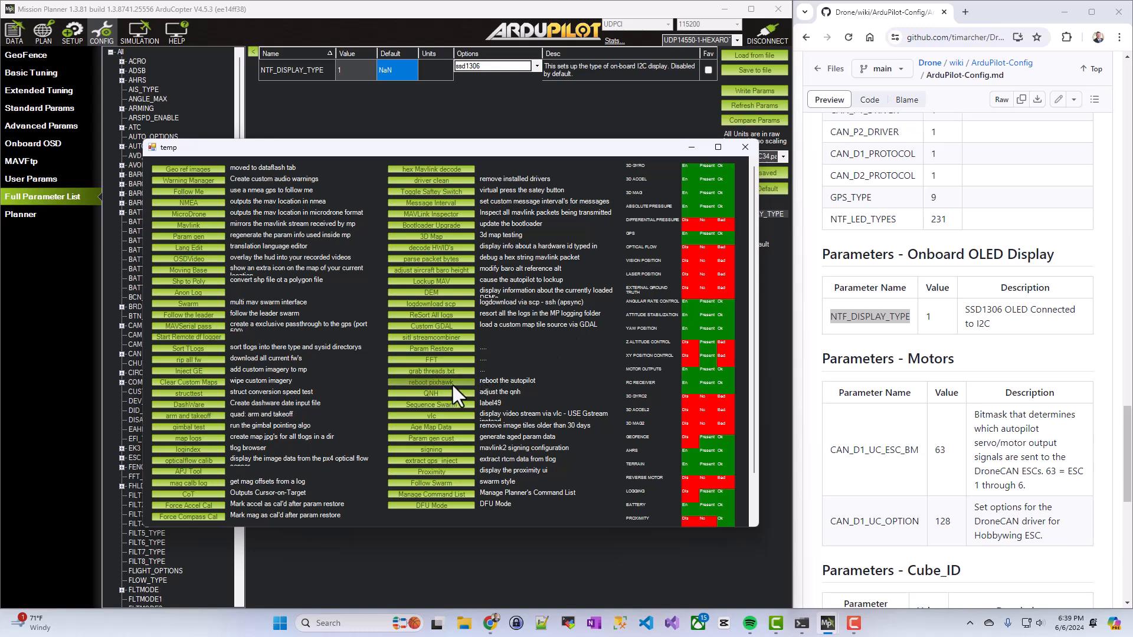
# Step: Reboot the Pixhawk from the temp utilities window and confirm with Yes
pyautogui.click(430, 381)
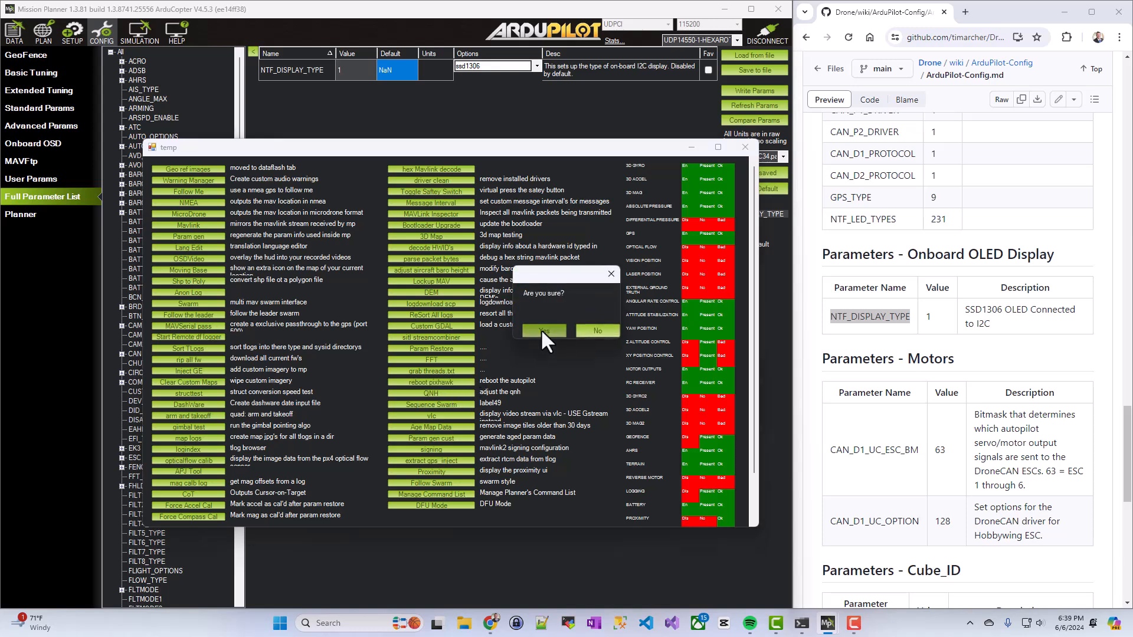
pyautogui.click(542, 330)
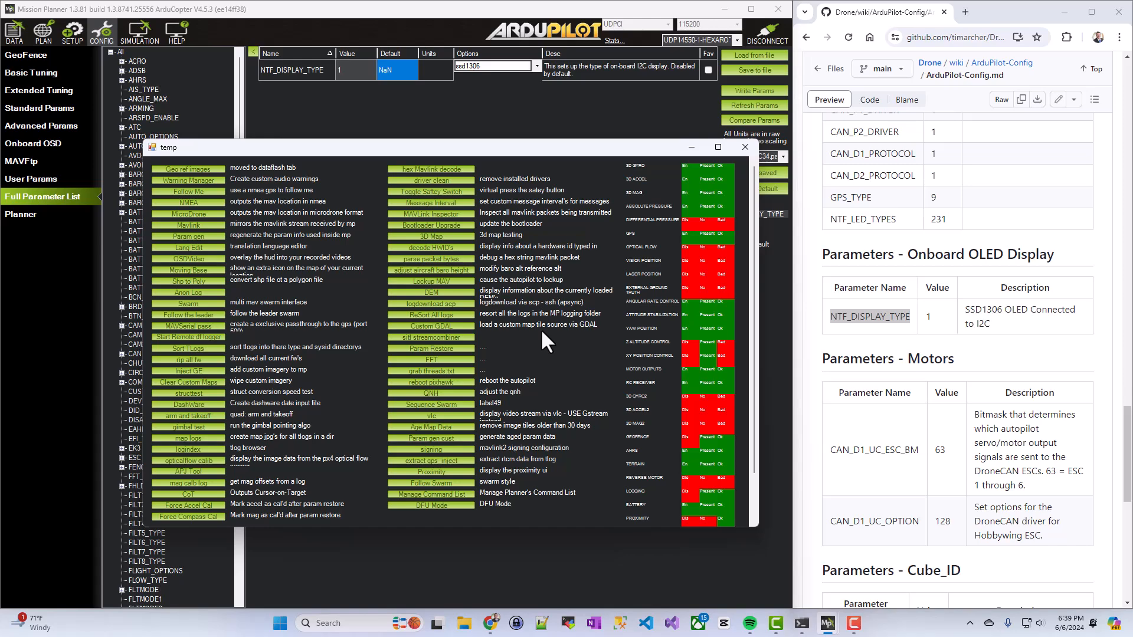
pyautogui.moveTo(745, 148)
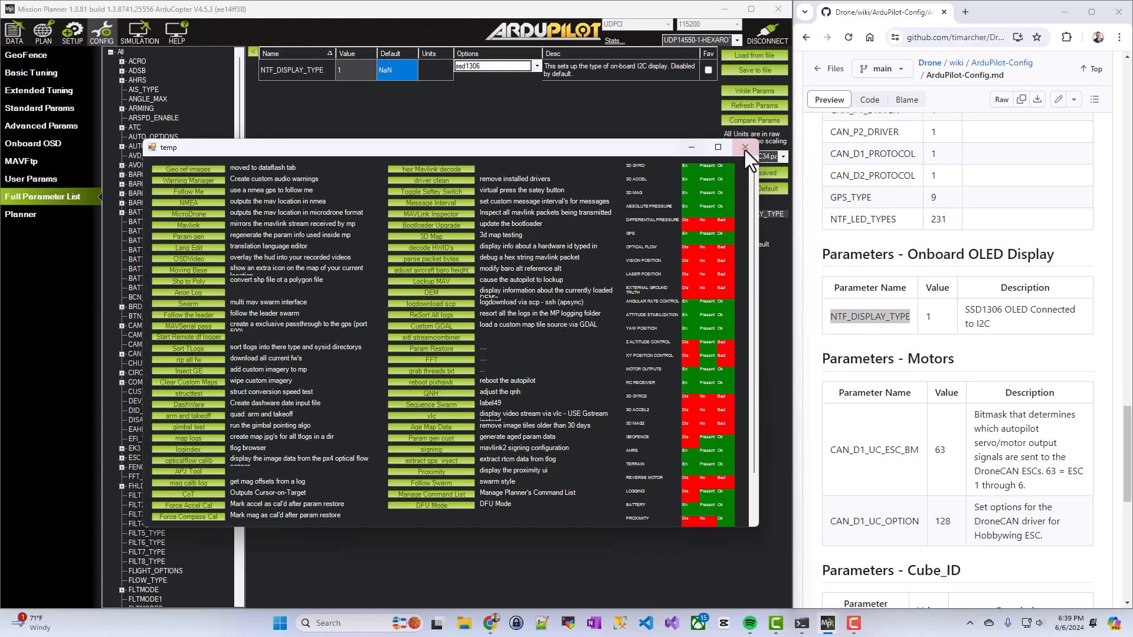